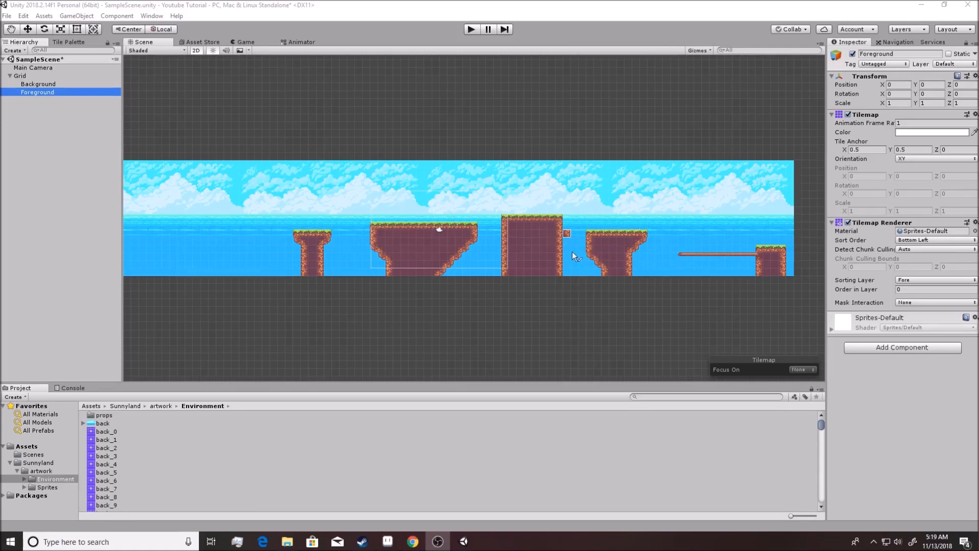
- Create an empty GameObject under the Foreground tilemap from the Hierarchy
click(68, 42)
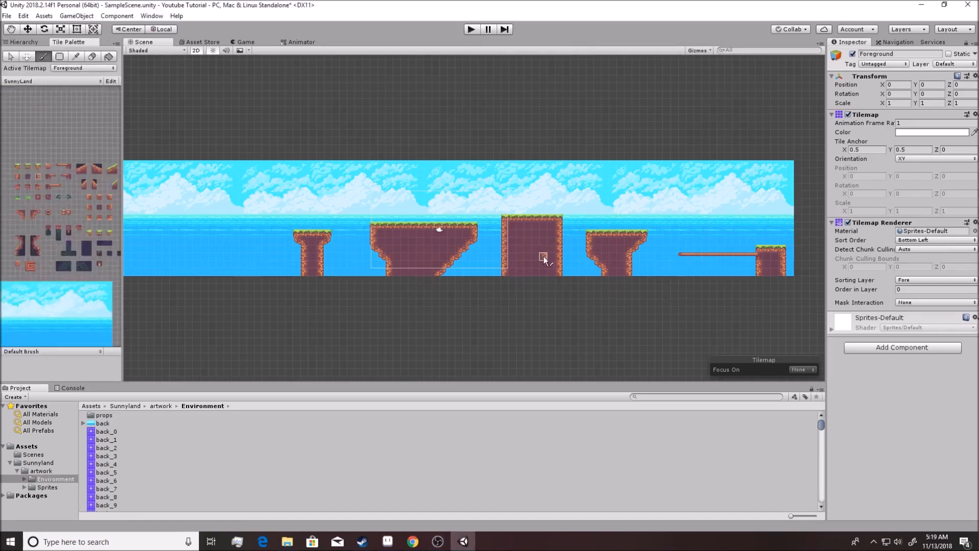
mouse_move(539, 259)
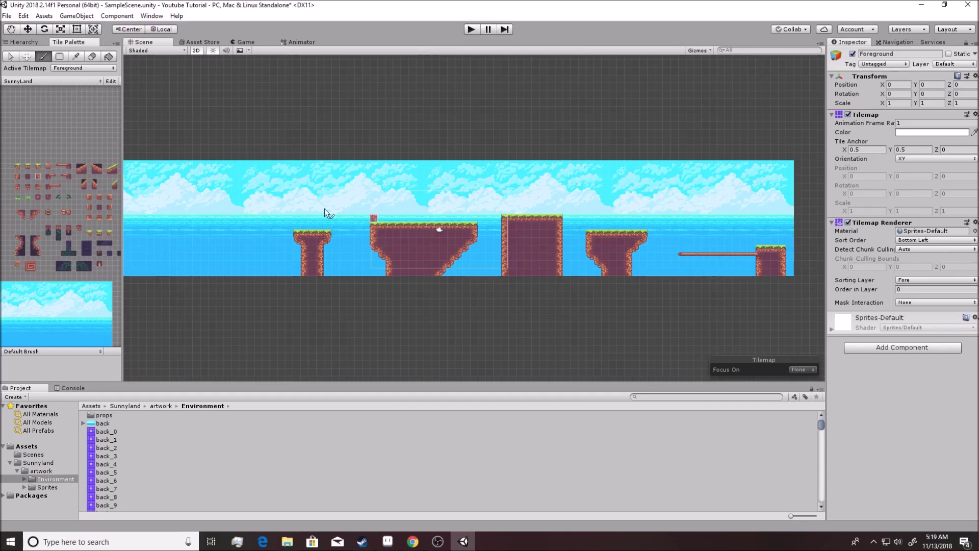
click(24, 42)
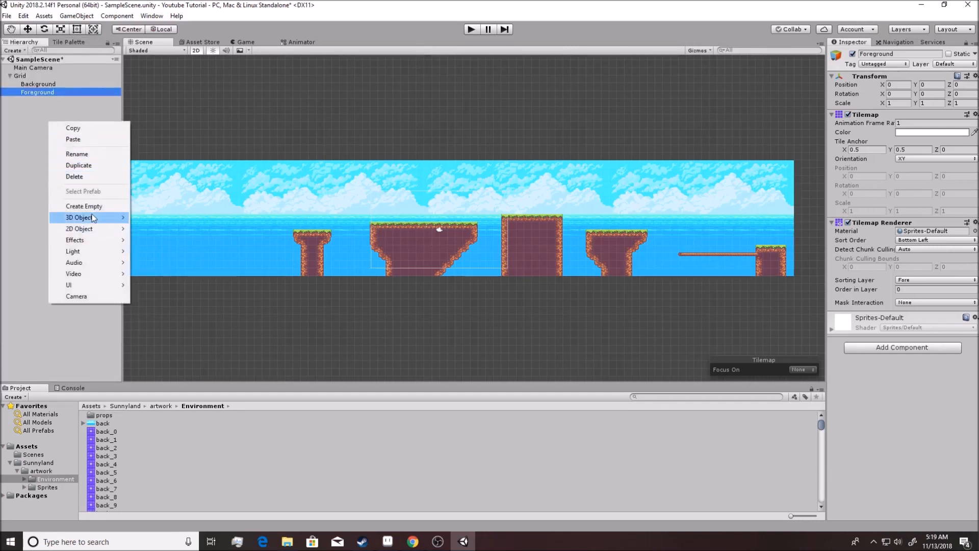
mouse_move(83, 206)
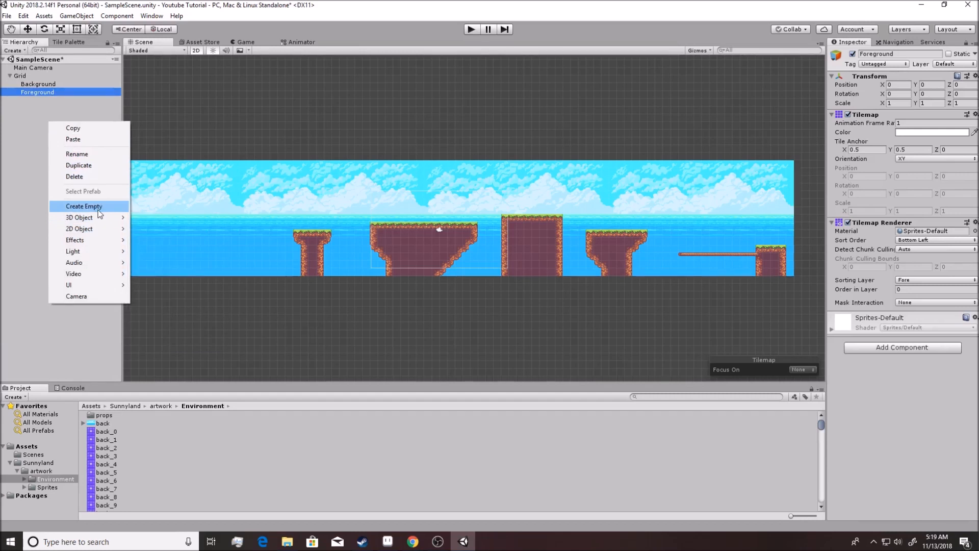
click(84, 206)
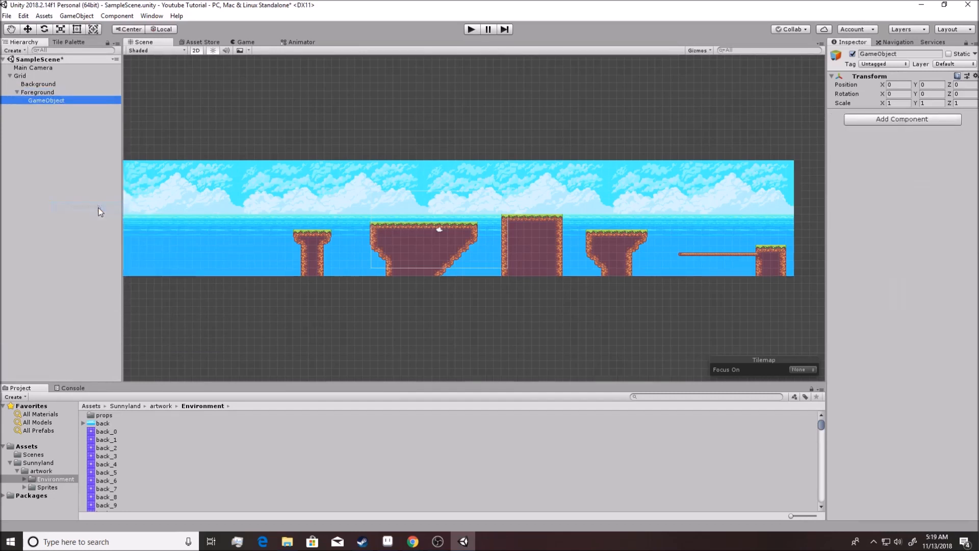
mouse_move(46, 101)
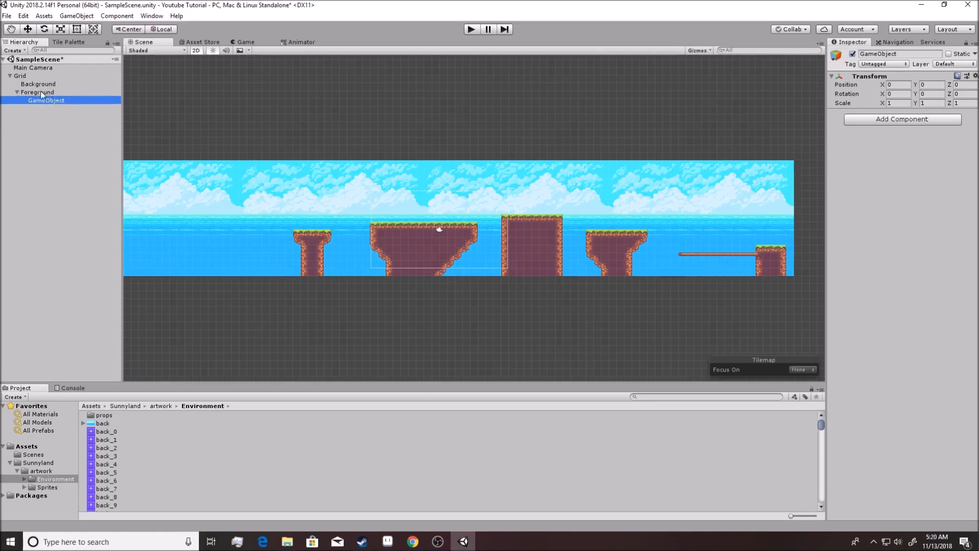
mouse_move(51, 100)
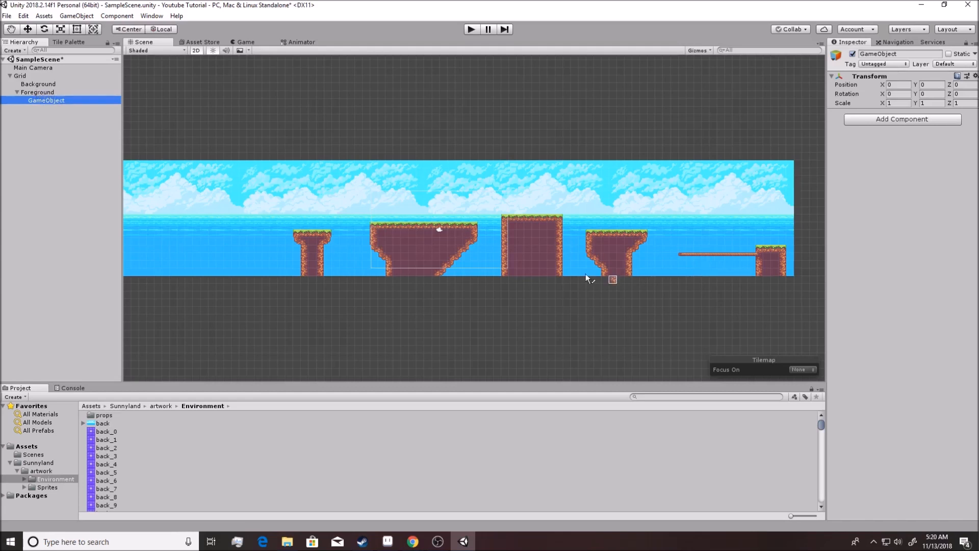
mouse_move(56, 110)
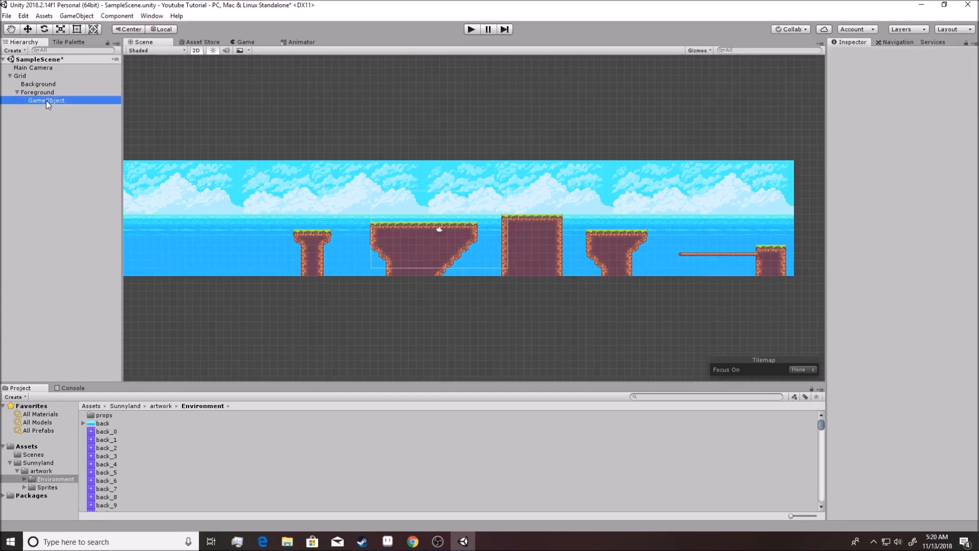
- Reparent the empty GameObject to the scene's top level between Main Camera and Grid
click(46, 100)
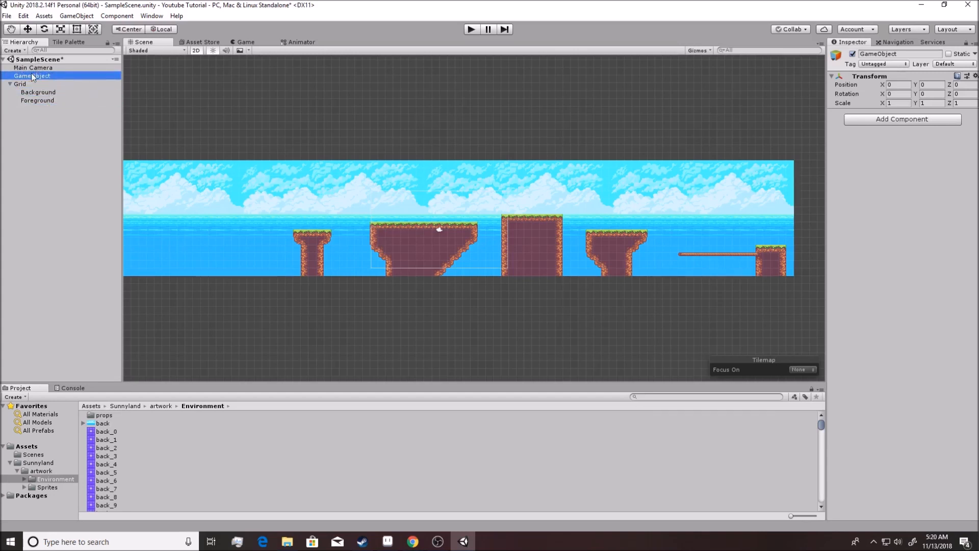
click(11, 84)
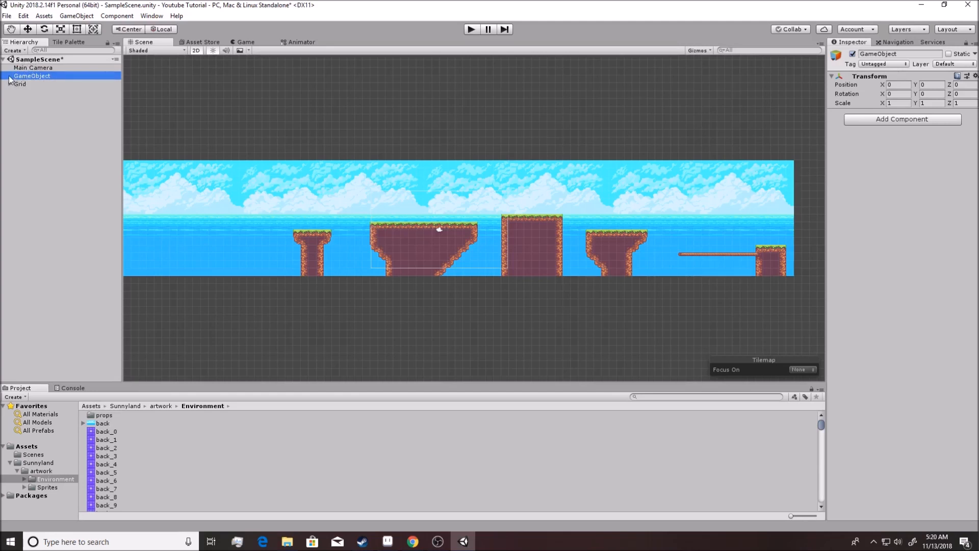
click(11, 84)
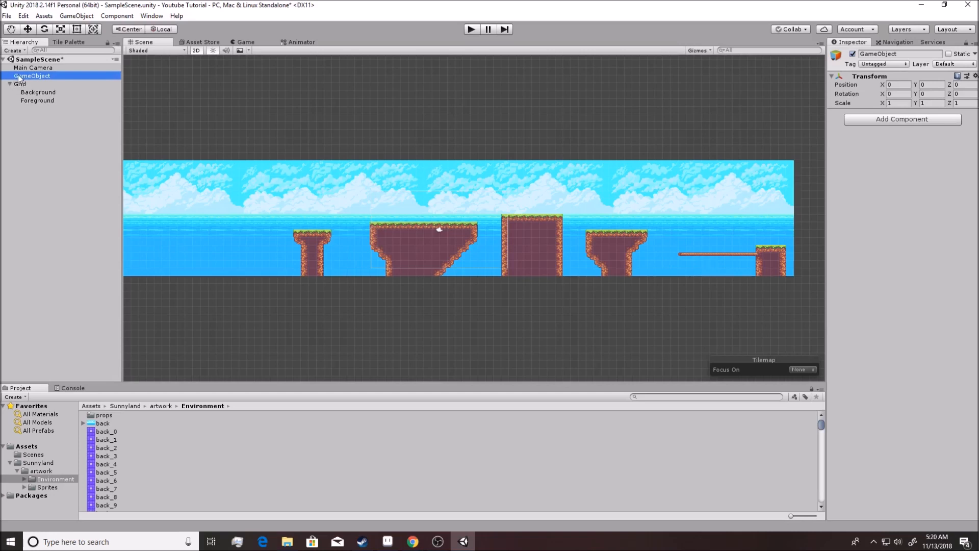
click(5, 60)
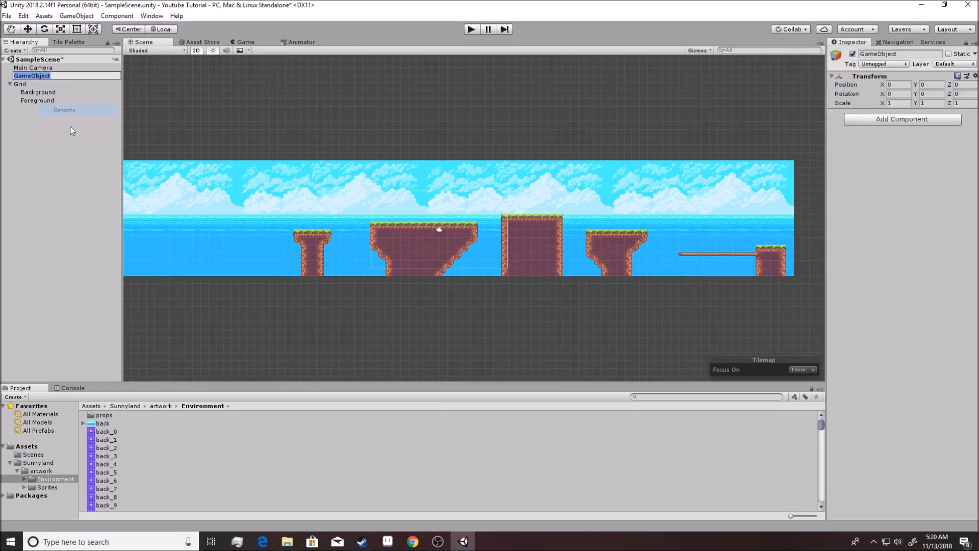
- Rename the empty GameObject to Player
click(85, 180)
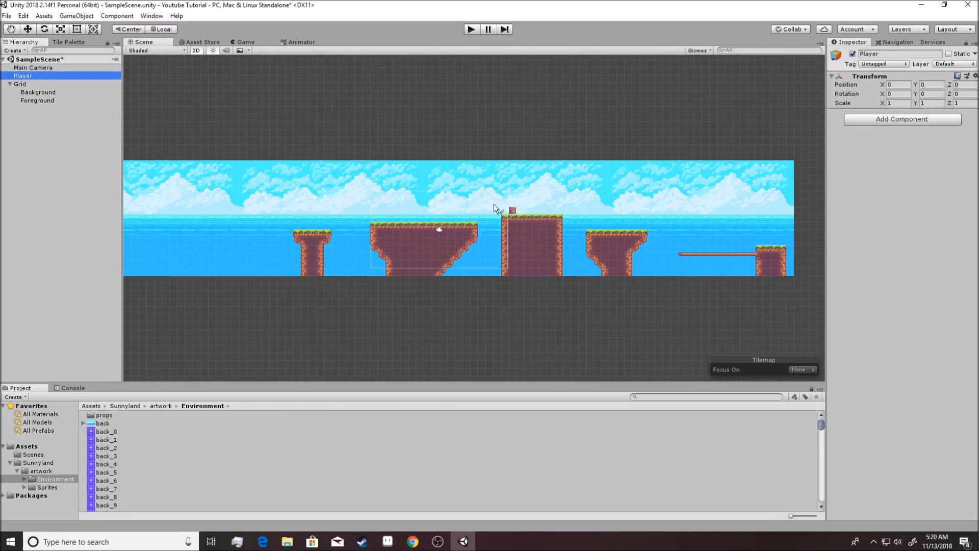
- Move Player above the wide platform left of centre with the Move tool
click(29, 29)
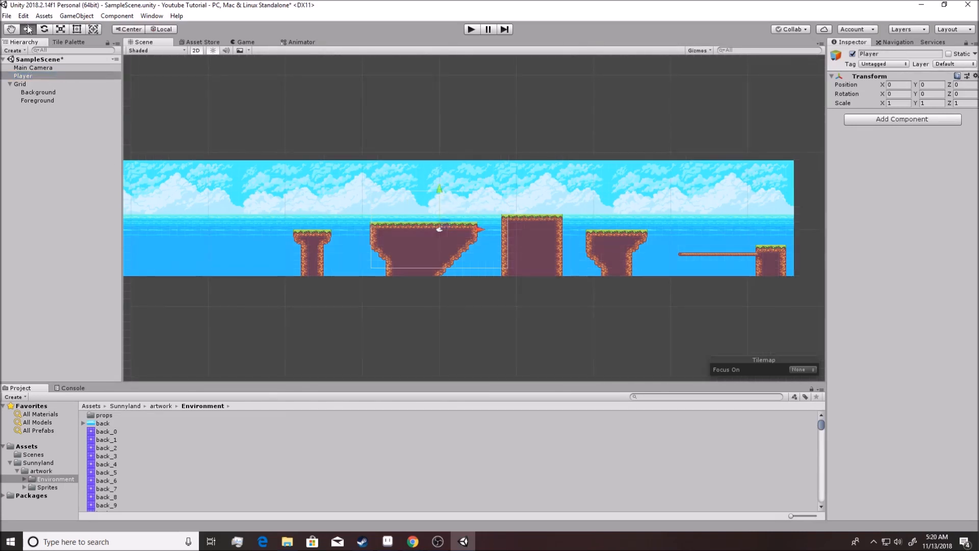
mouse_move(29, 29)
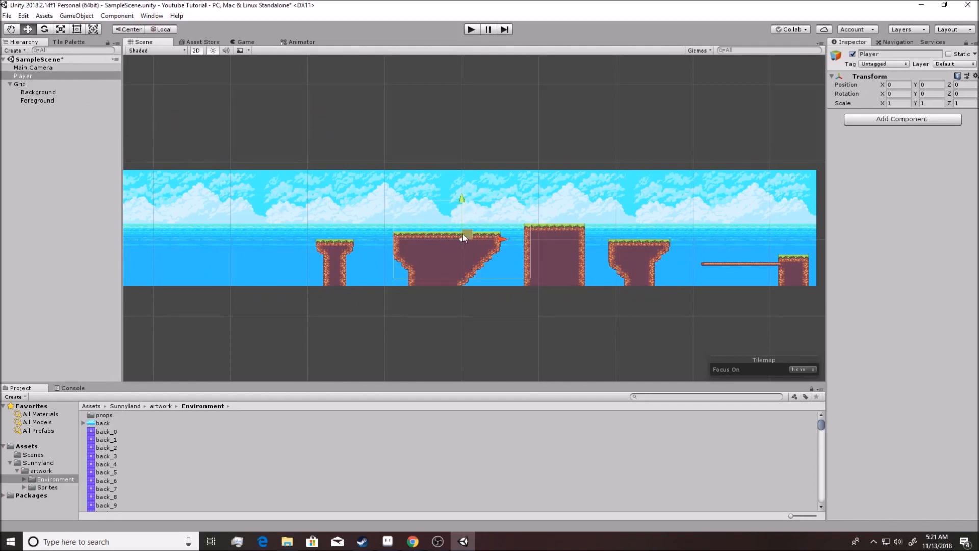
mouse_move(571, 251)
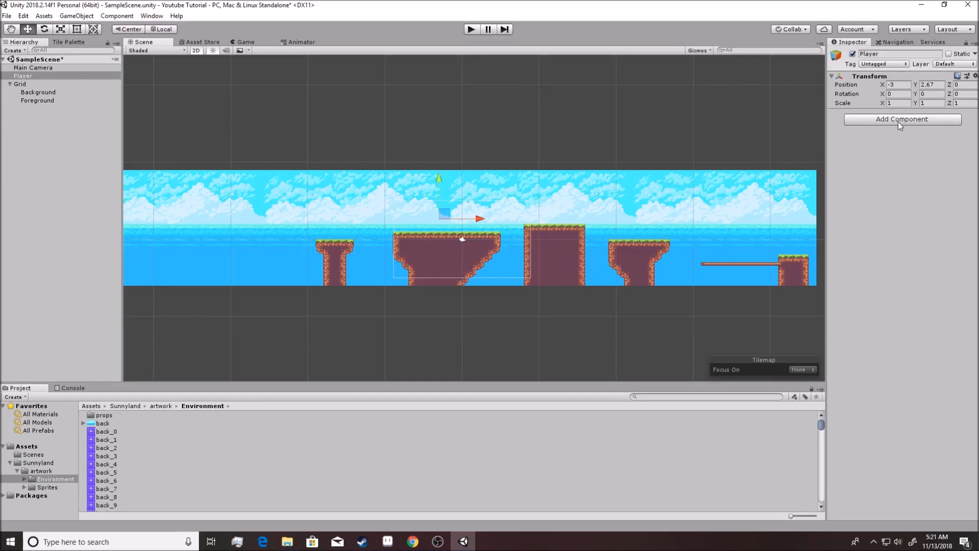
mouse_move(890, 145)
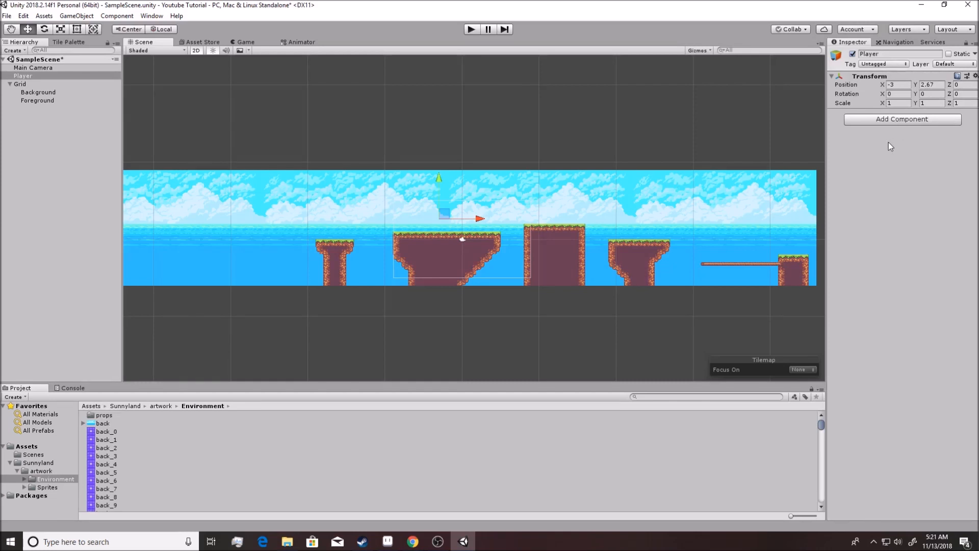
mouse_move(891, 122)
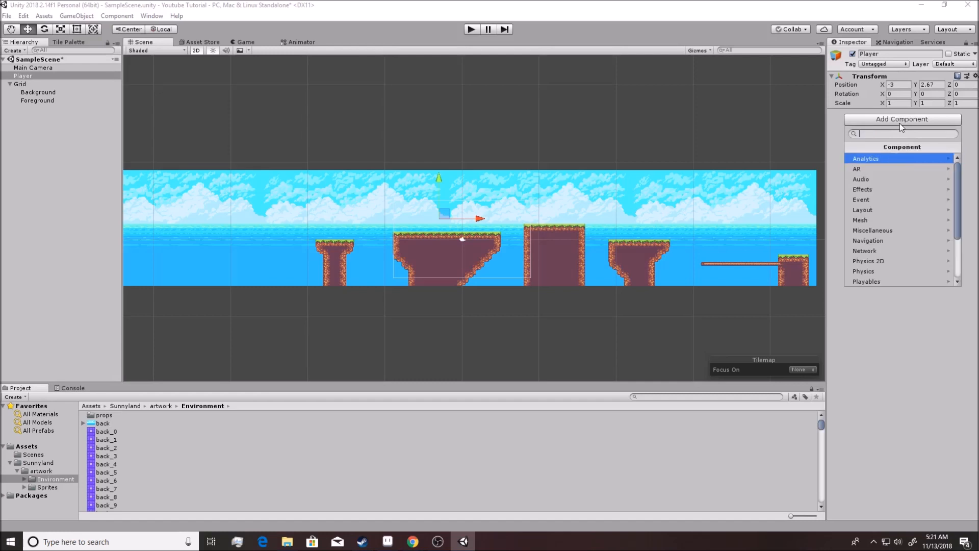
- Add a Sprite Renderer component to the Player object
text(s)
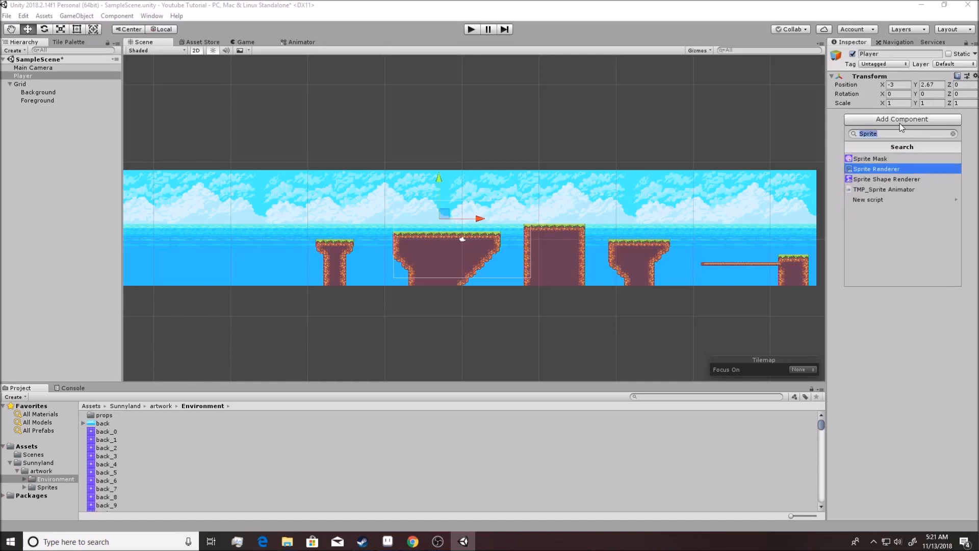
click(877, 168)
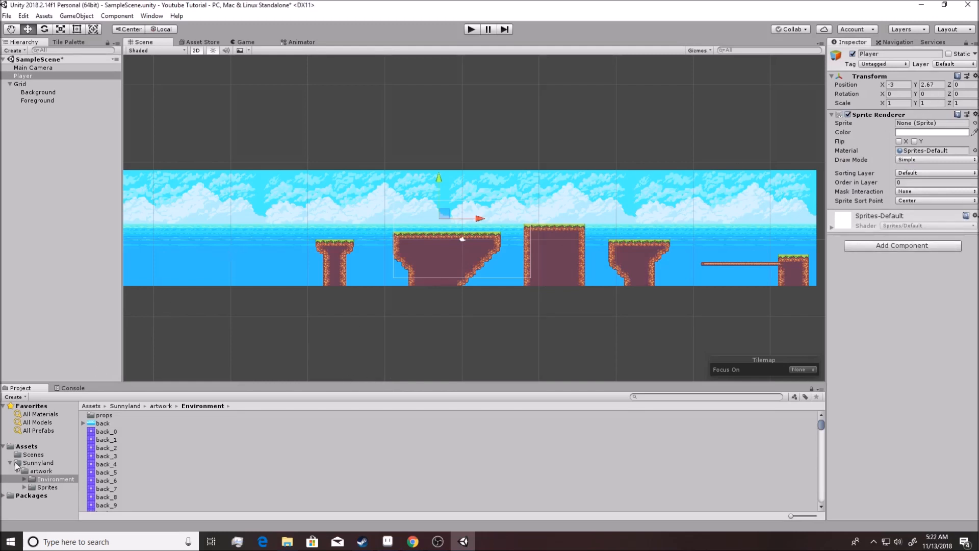
- Browse the Project window to Sunnyland > Sprites > player > idle frames
click(10, 463)
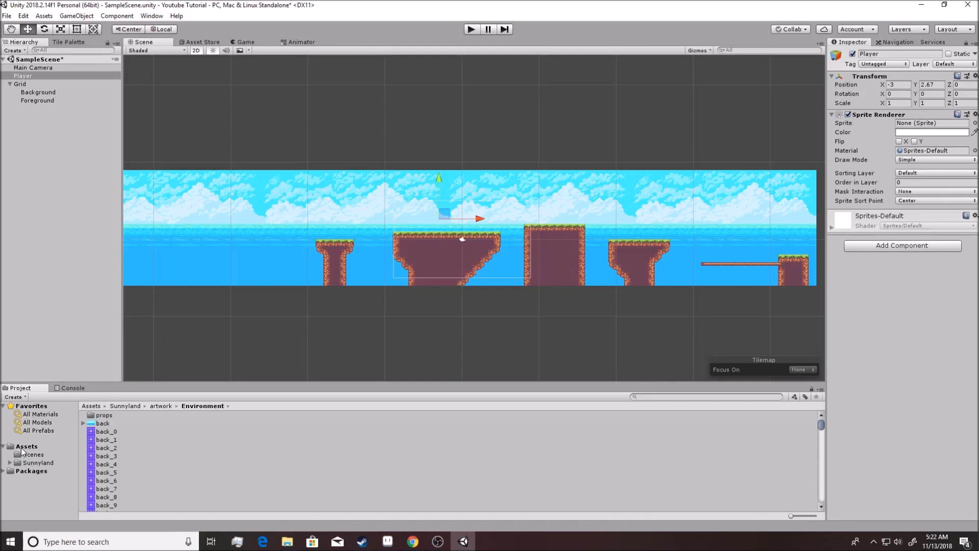
click(37, 462)
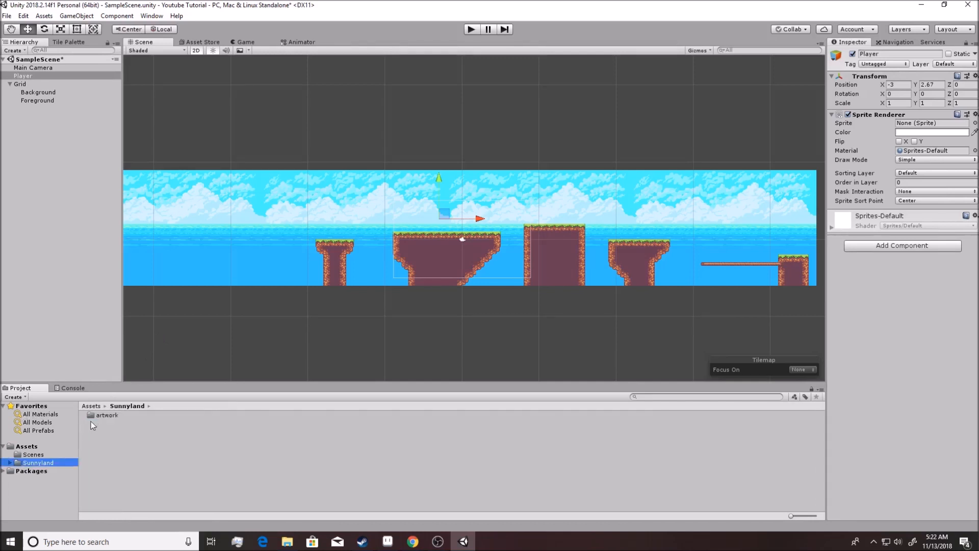
double_click(106, 415)
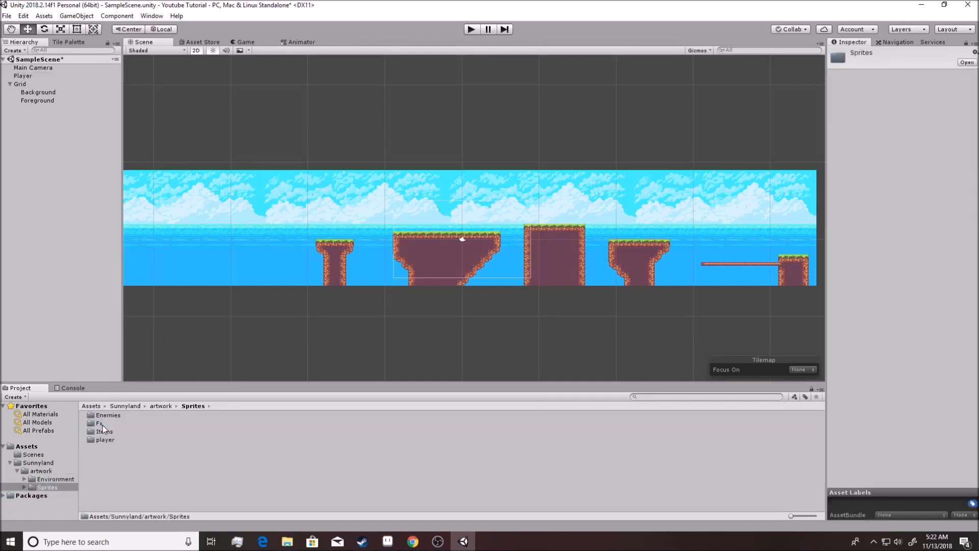
double_click(105, 439)
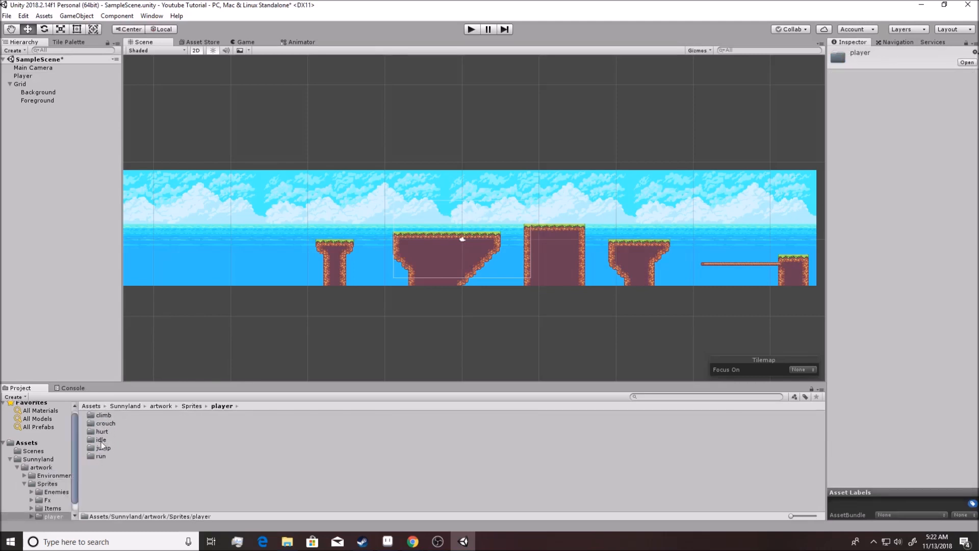
double_click(101, 440)
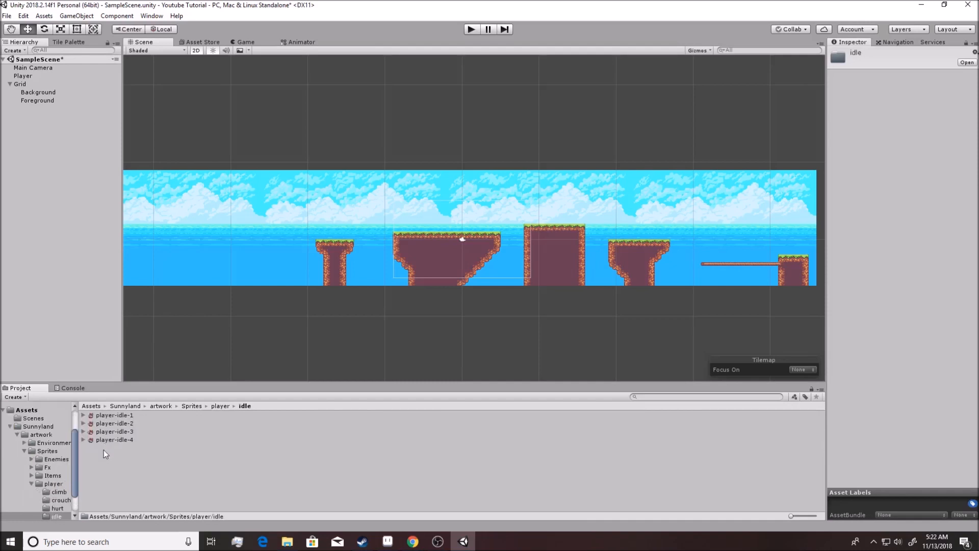
- Inspect the idle frames and Player, then select player-idle-1's import settings
click(114, 440)
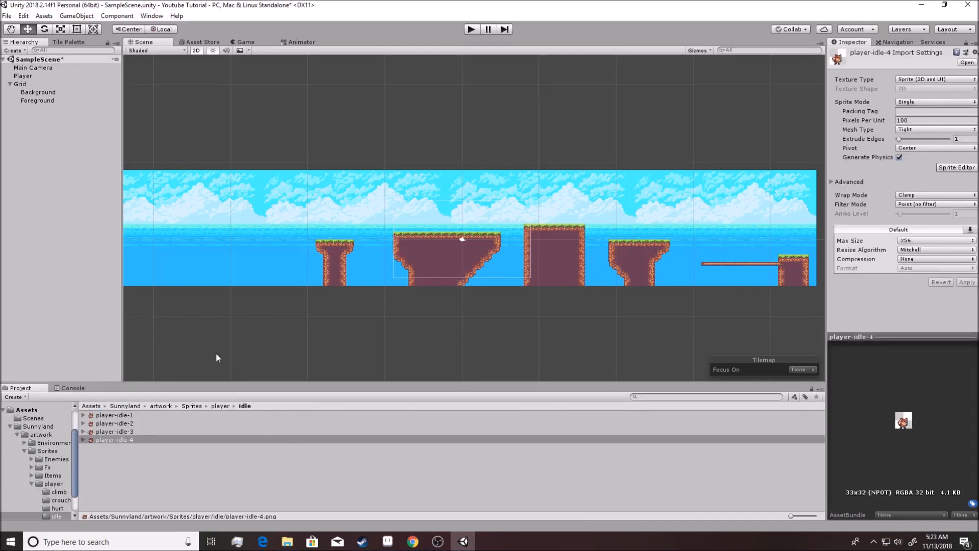
click(115, 415)
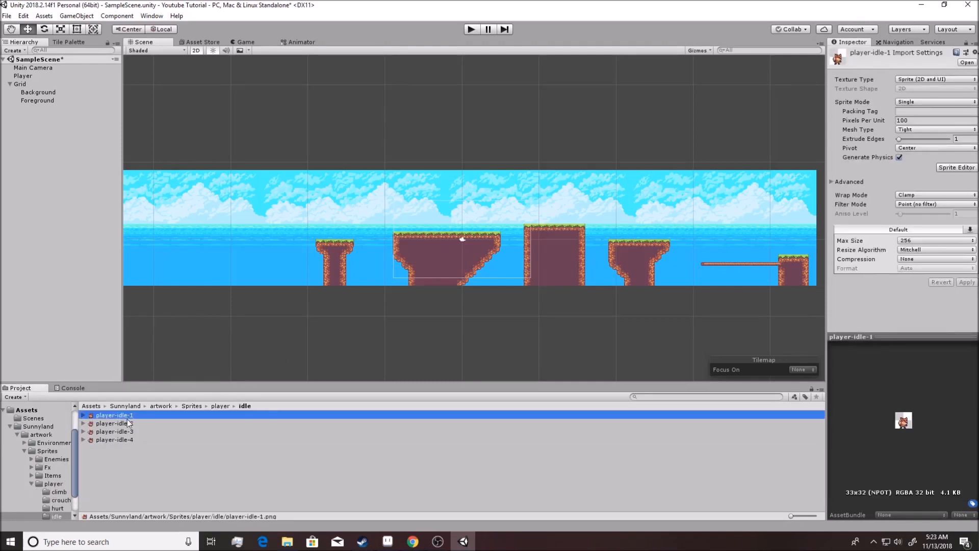
click(115, 440)
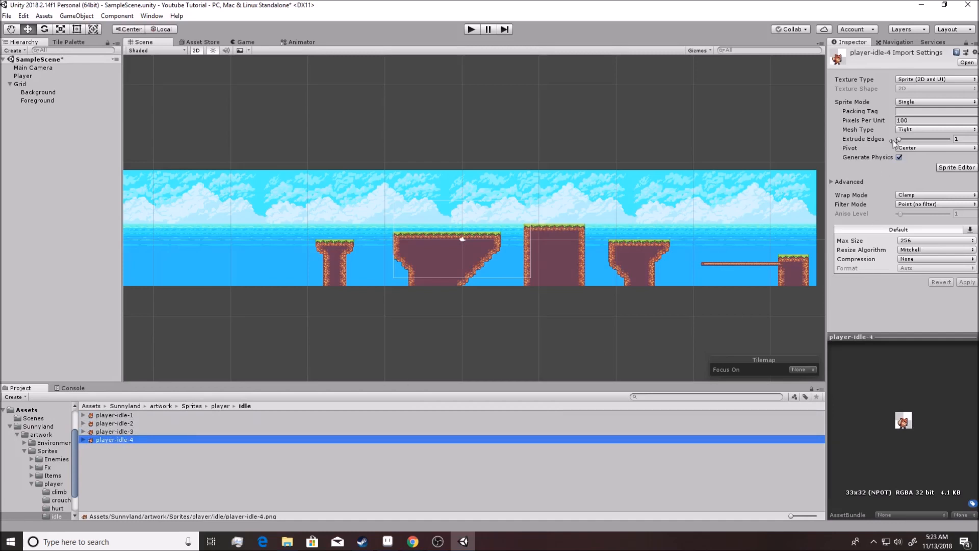
mouse_move(388, 279)
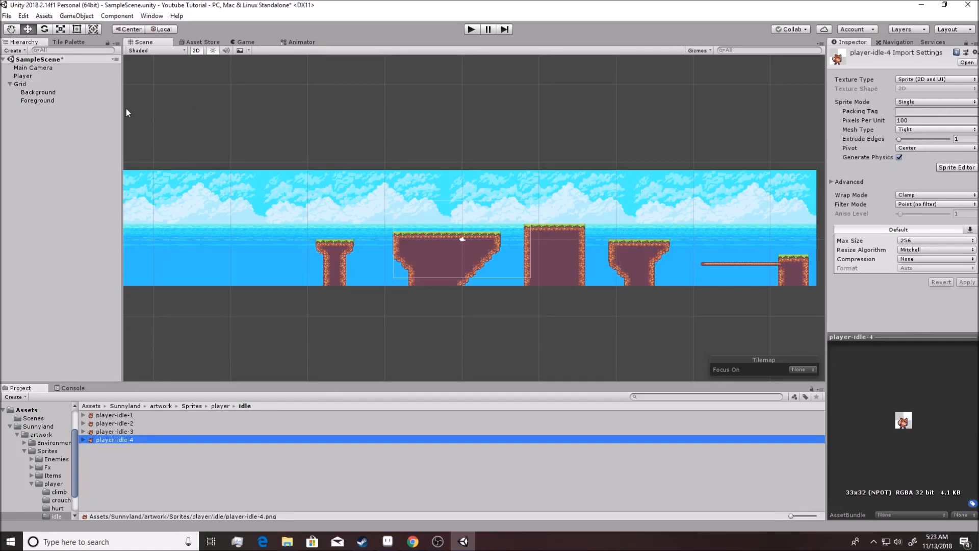
click(24, 76)
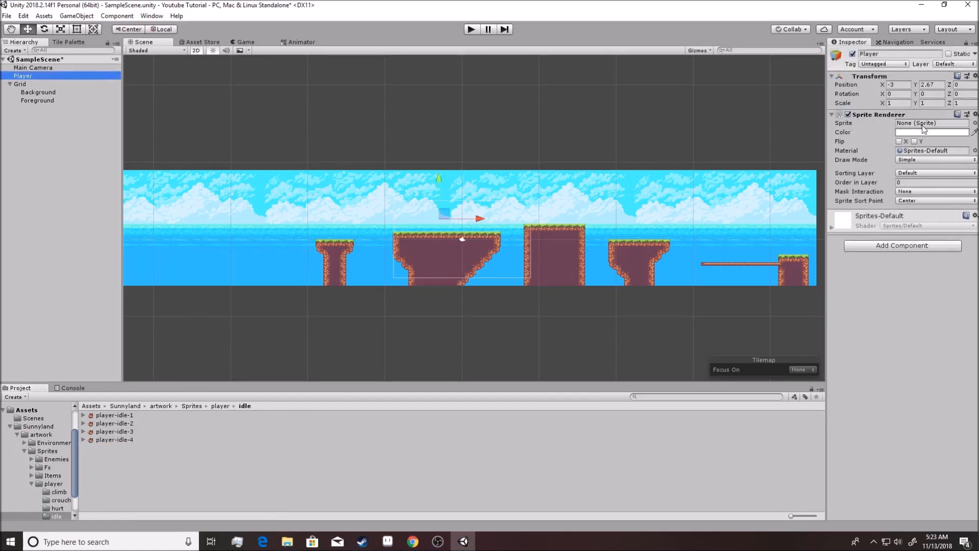
mouse_move(956, 128)
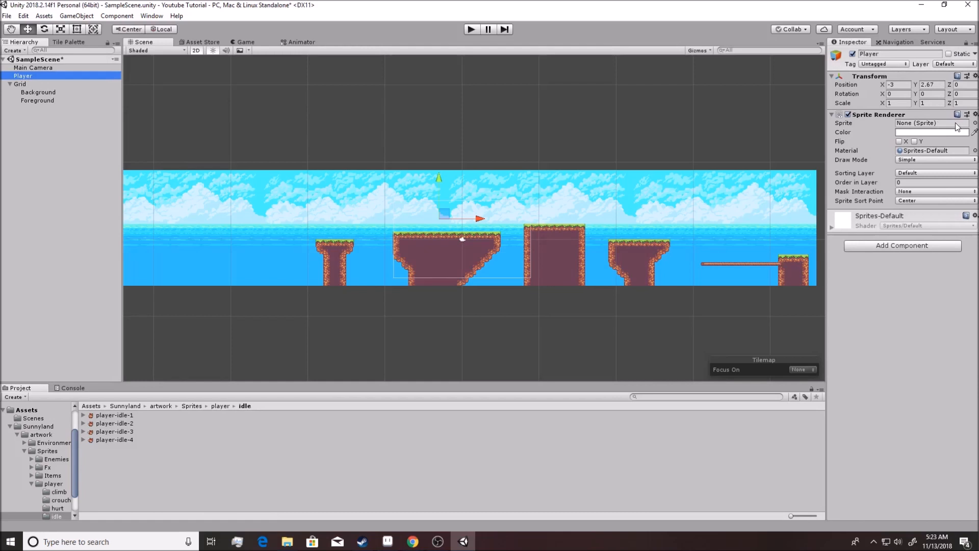
click(114, 415)
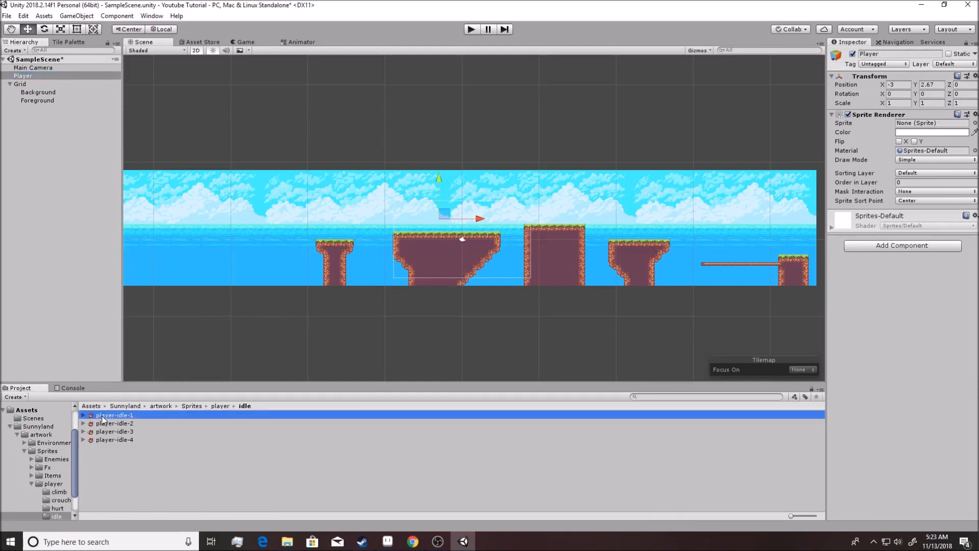
click(115, 415)
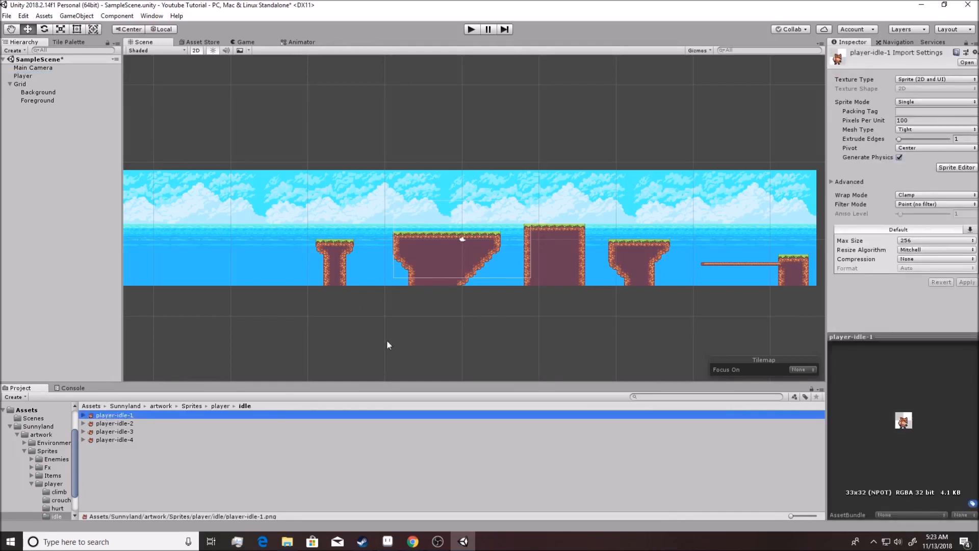
mouse_move(110, 208)
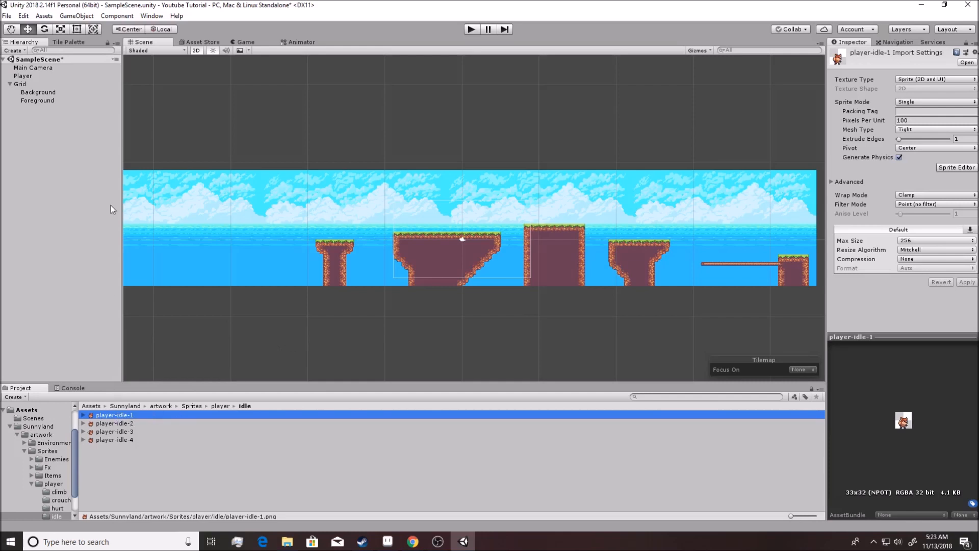
mouse_move(40, 82)
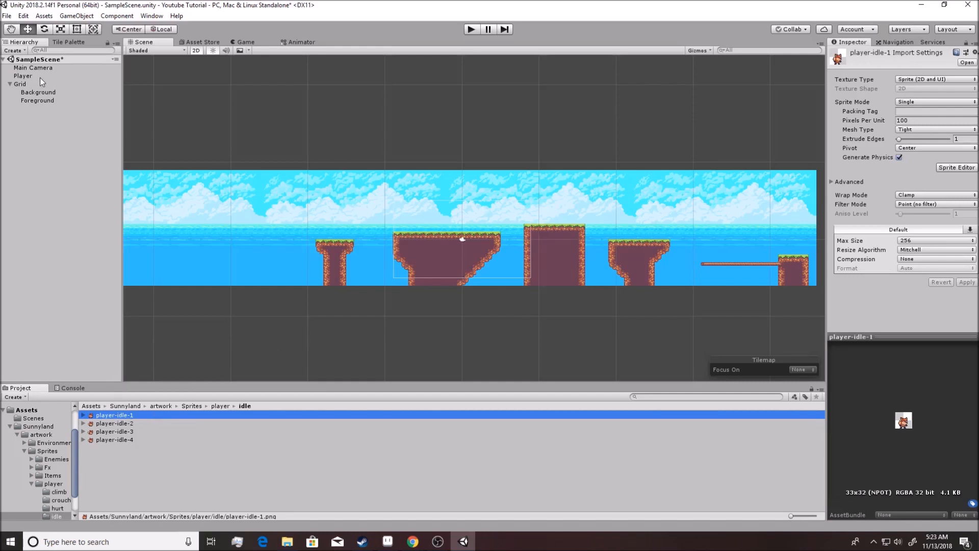
- Assign player-idle-1 as the Player's Sprite Renderer sprite
click(23, 75)
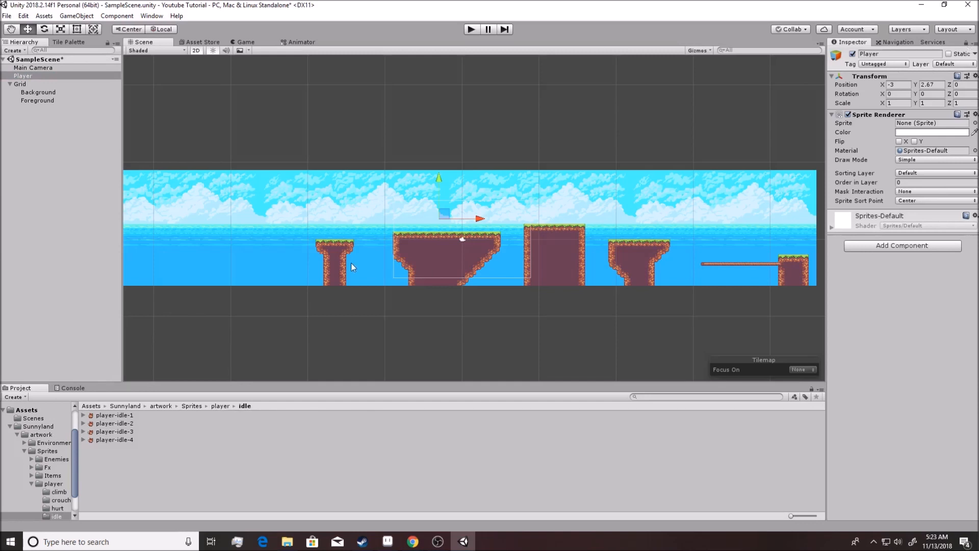
mouse_move(967, 41)
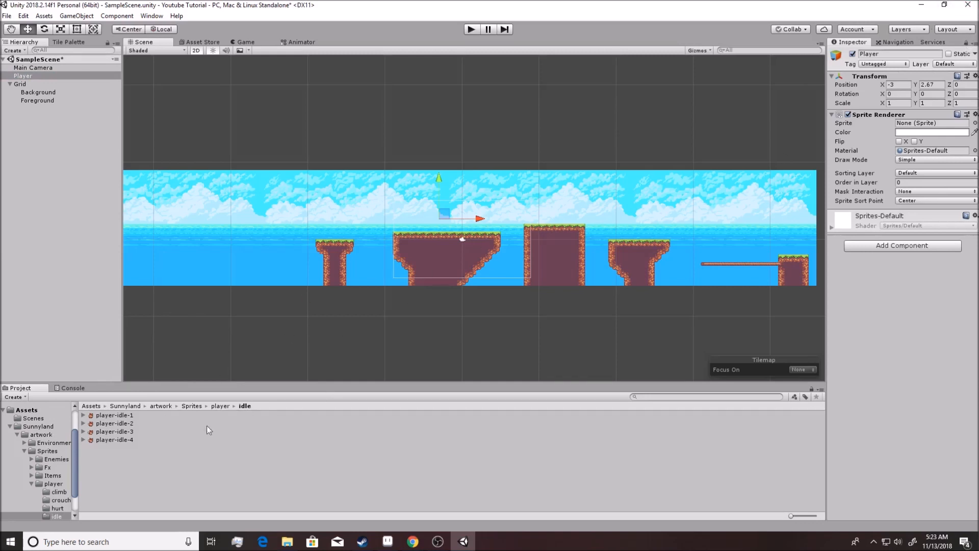
click(114, 415)
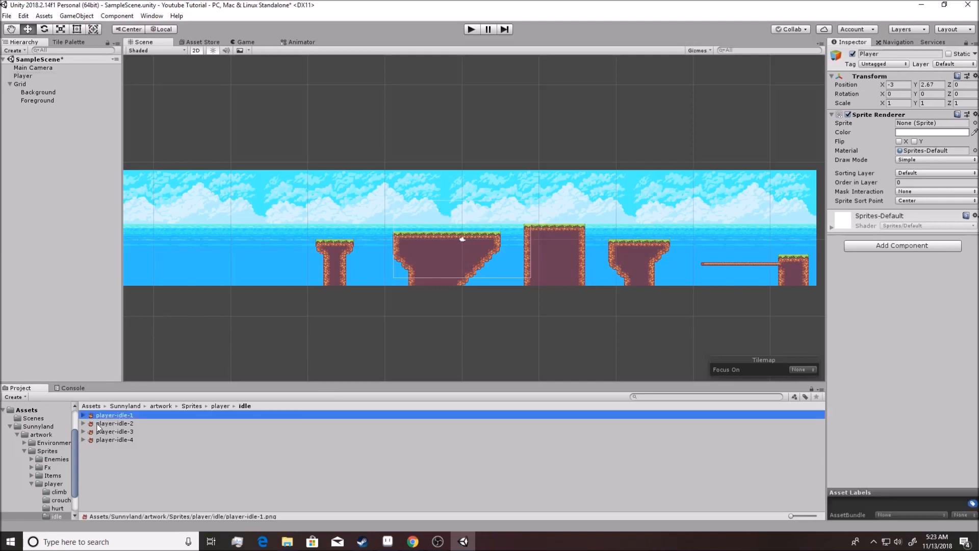
click(114, 432)
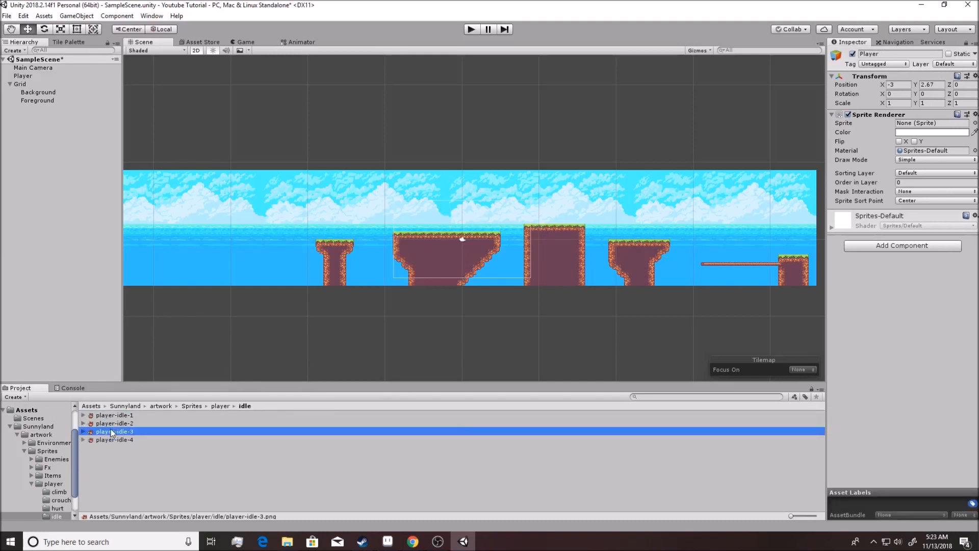
click(113, 415)
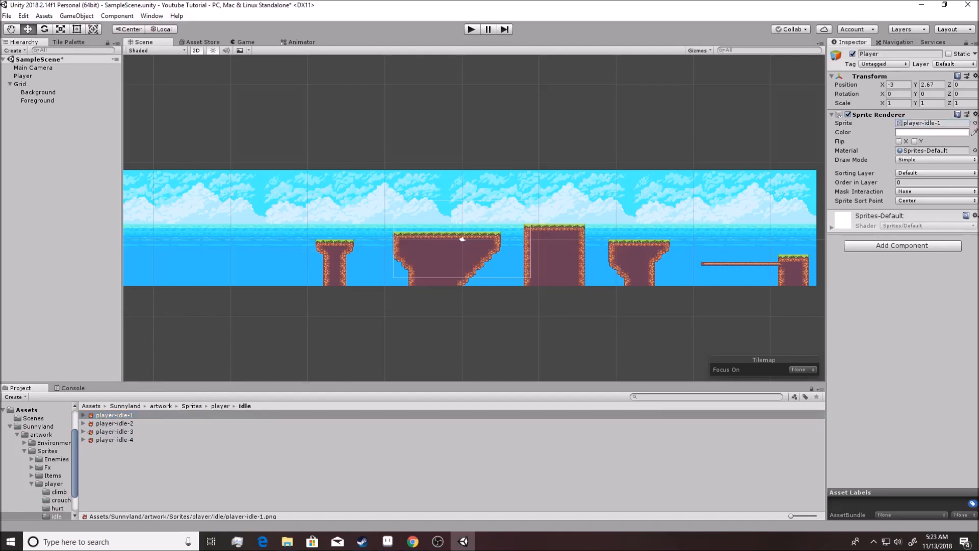
click(898, 122)
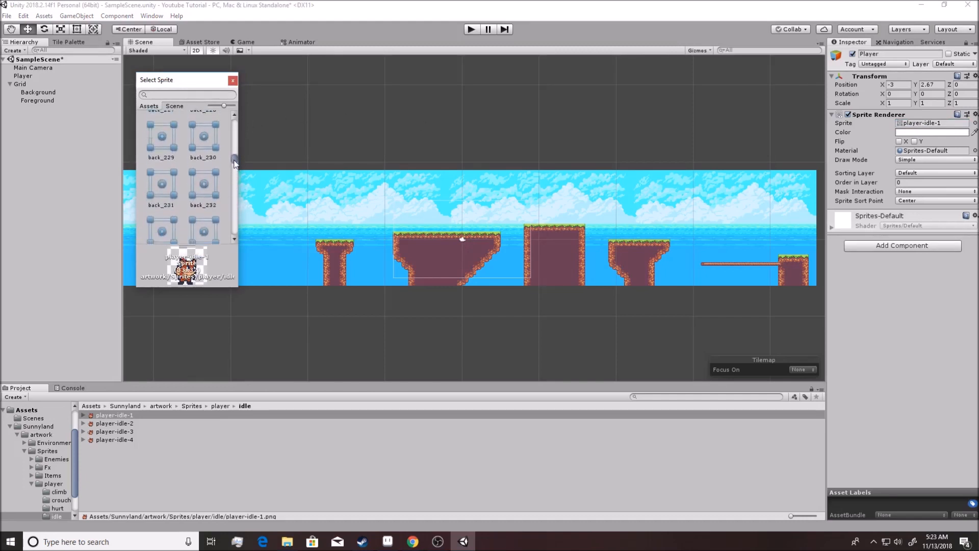
scroll(up, 3)
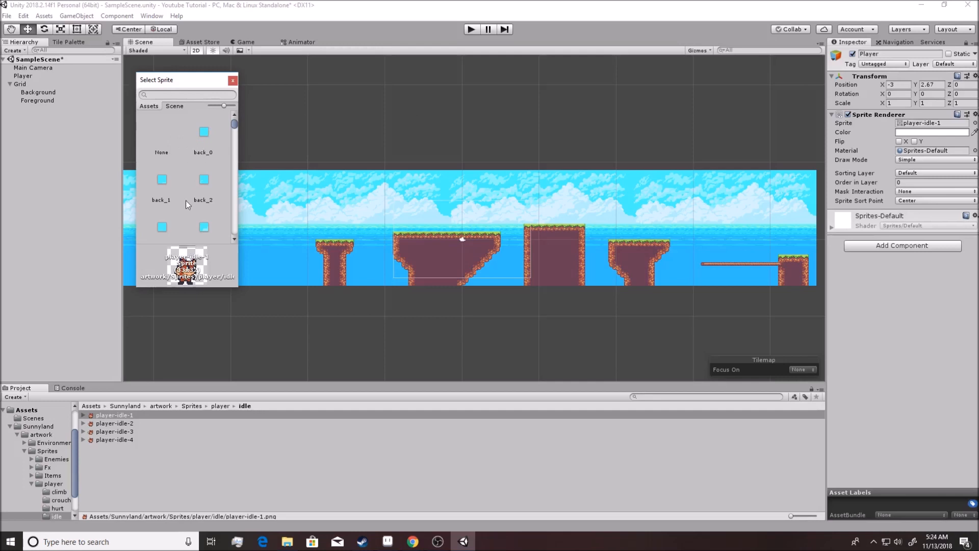
scroll(down, 3)
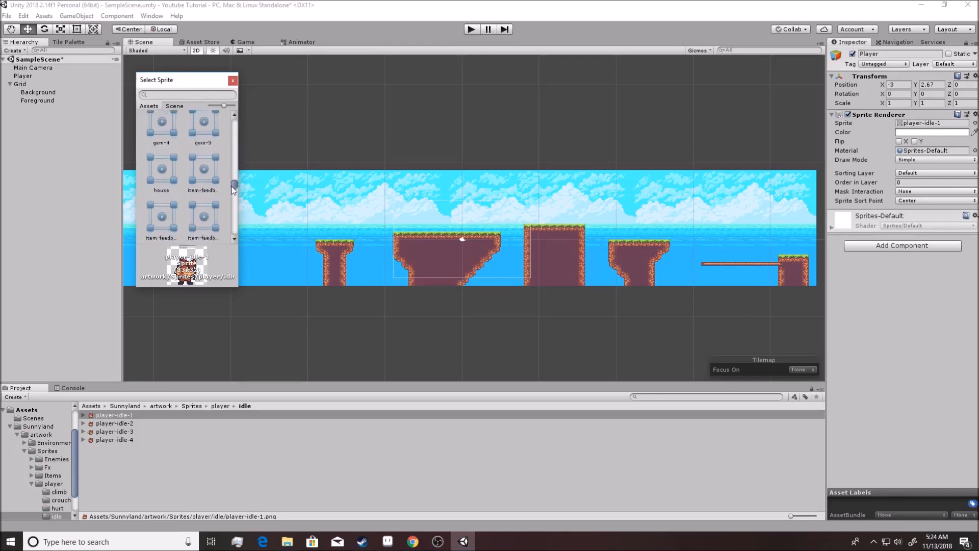
scroll(up, 3)
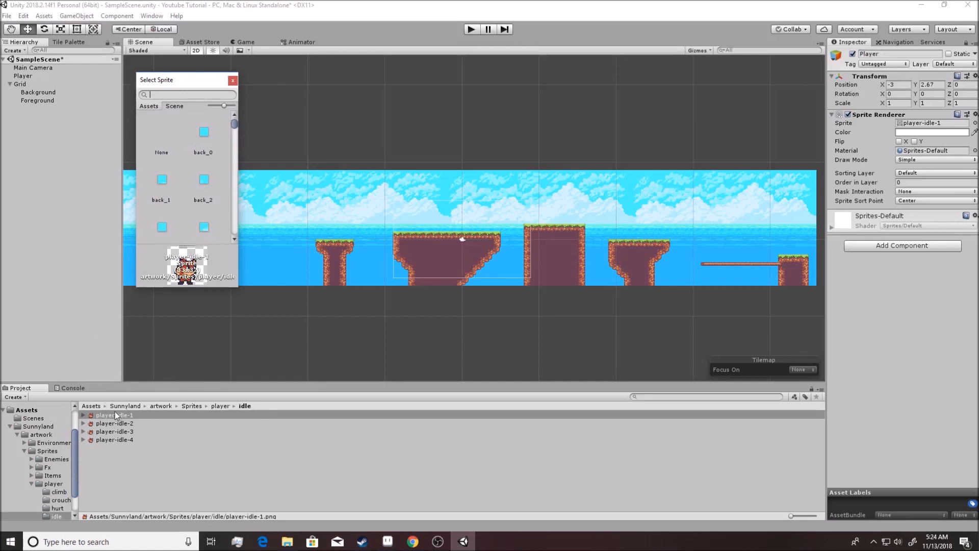
text(p)
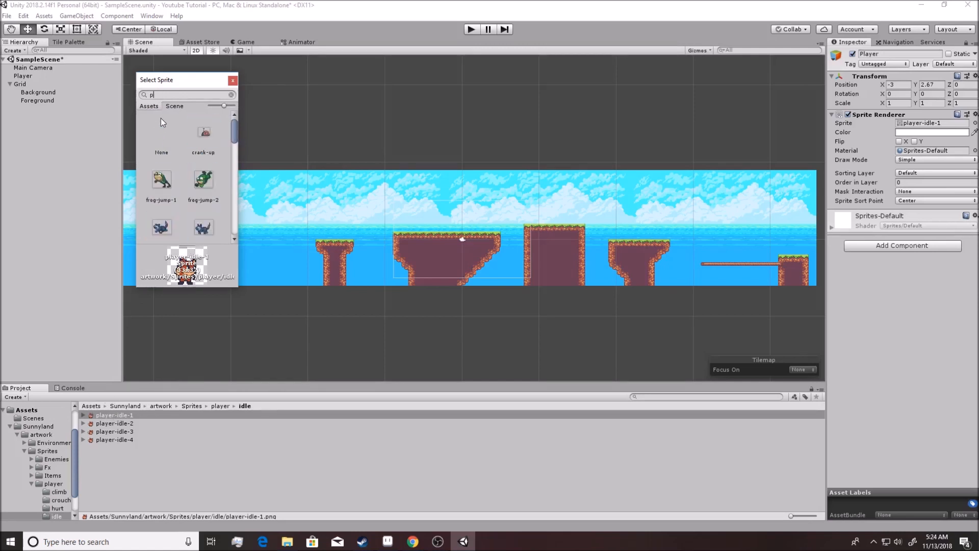
text(layer)
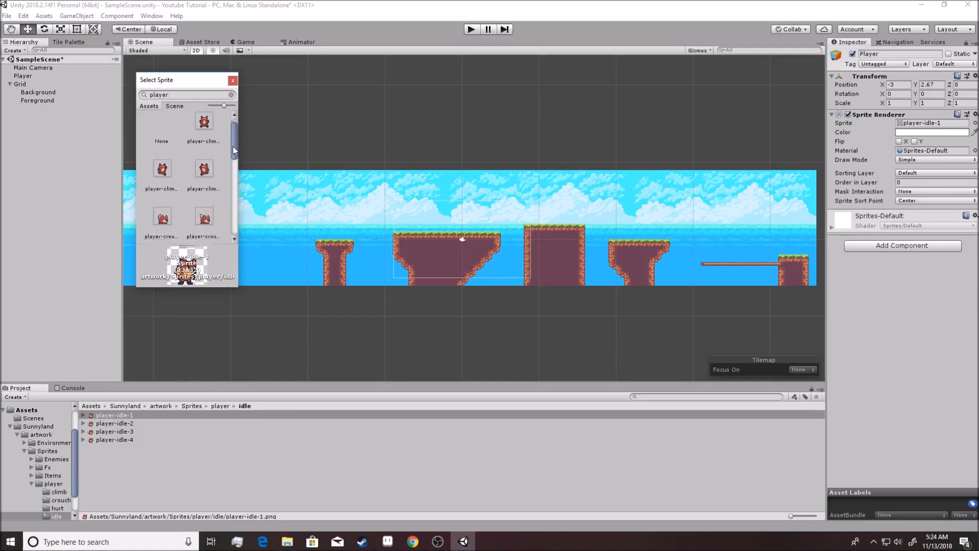
scroll(up, 3)
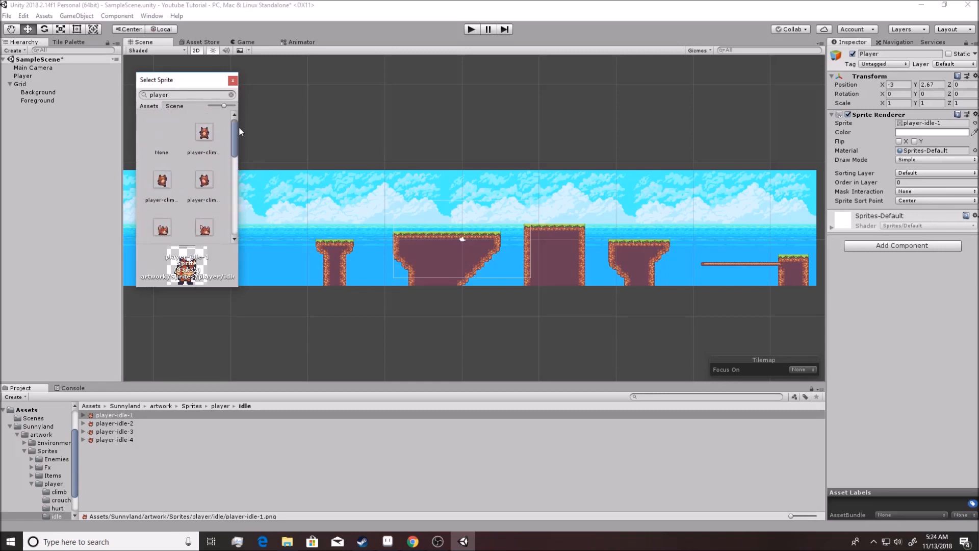
click(232, 80)
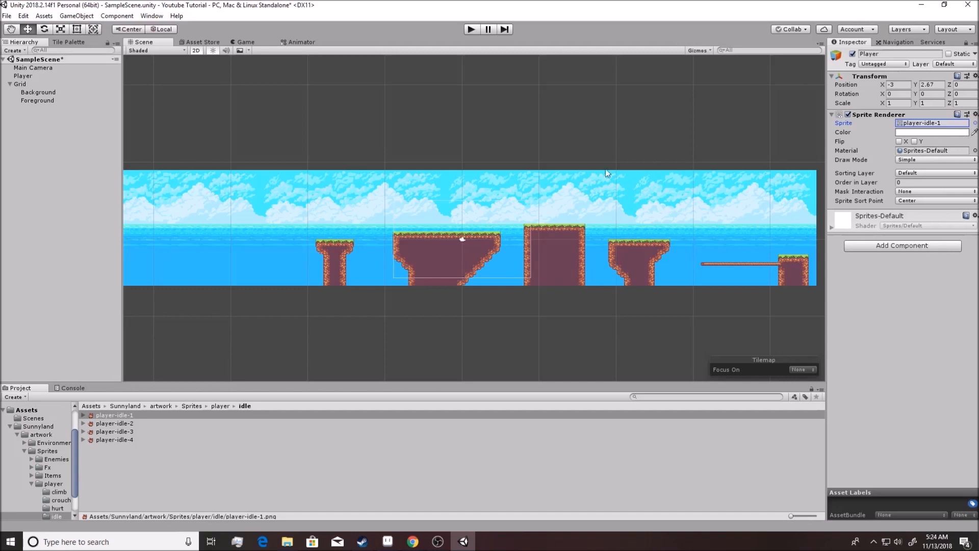
mouse_move(564, 206)
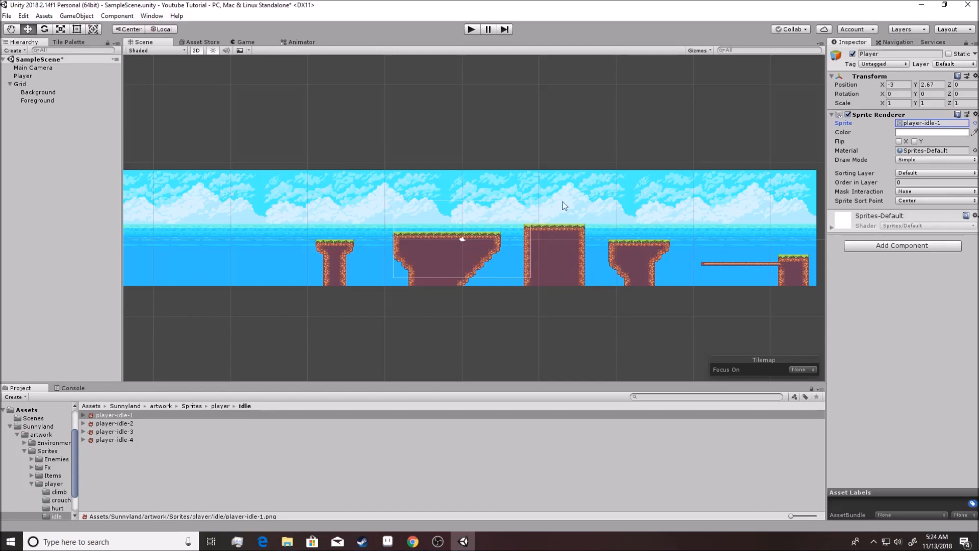
mouse_move(456, 221)
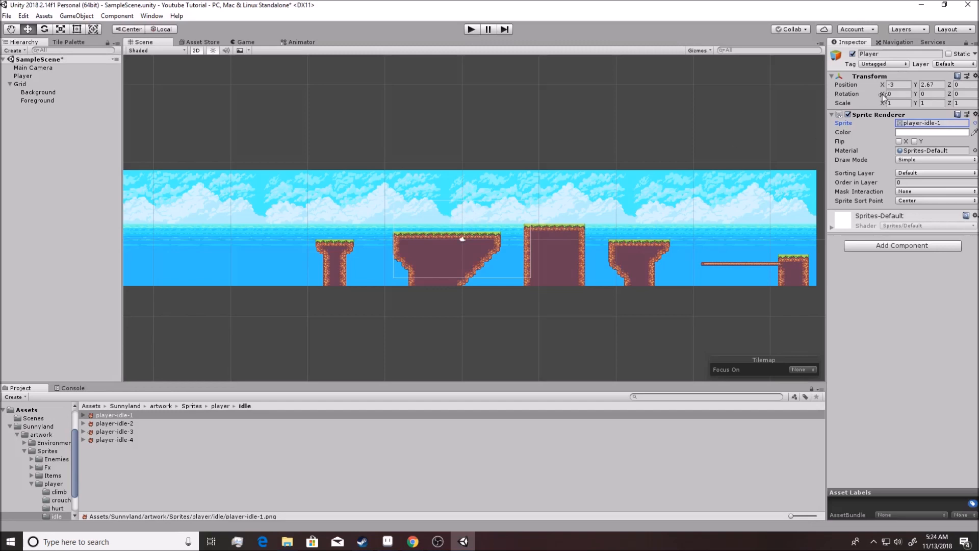
mouse_move(609, 223)
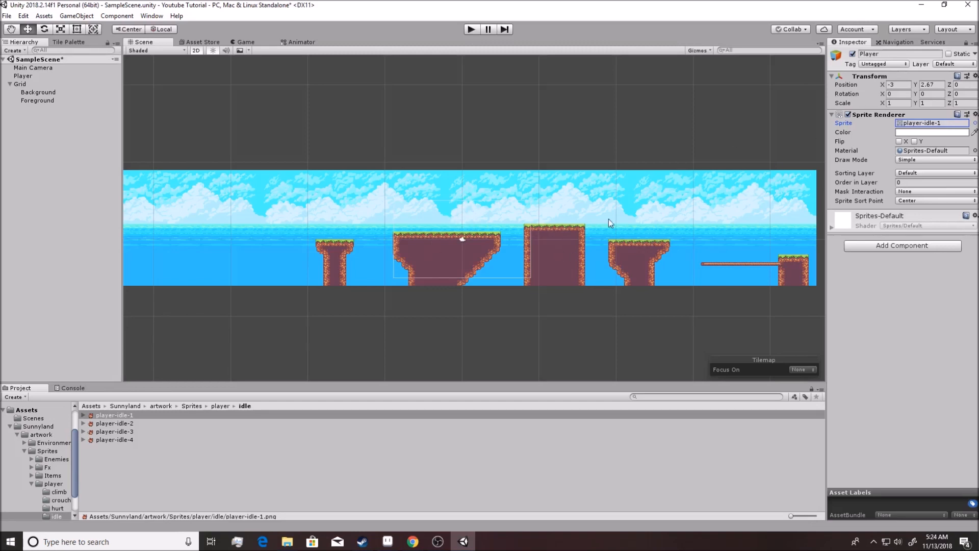
mouse_move(553, 252)
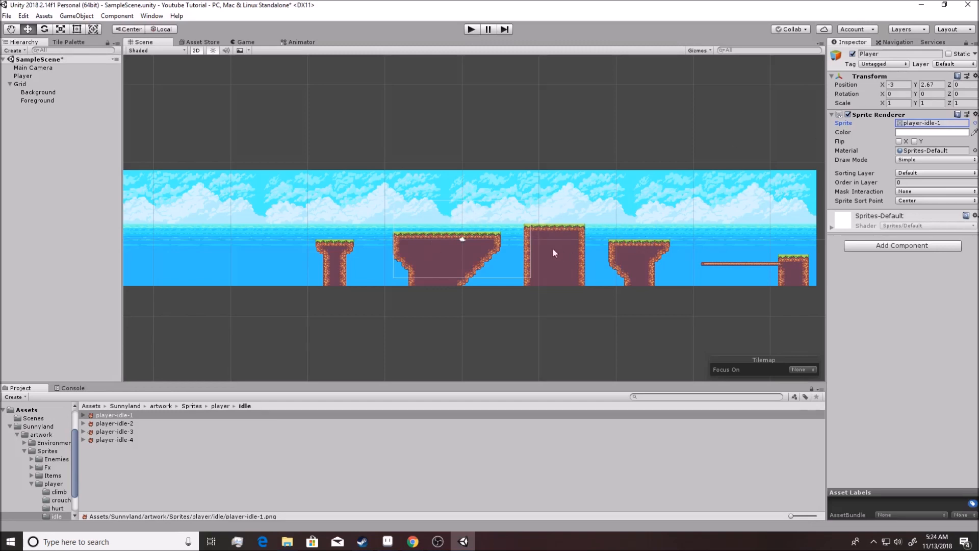
mouse_move(872, 138)
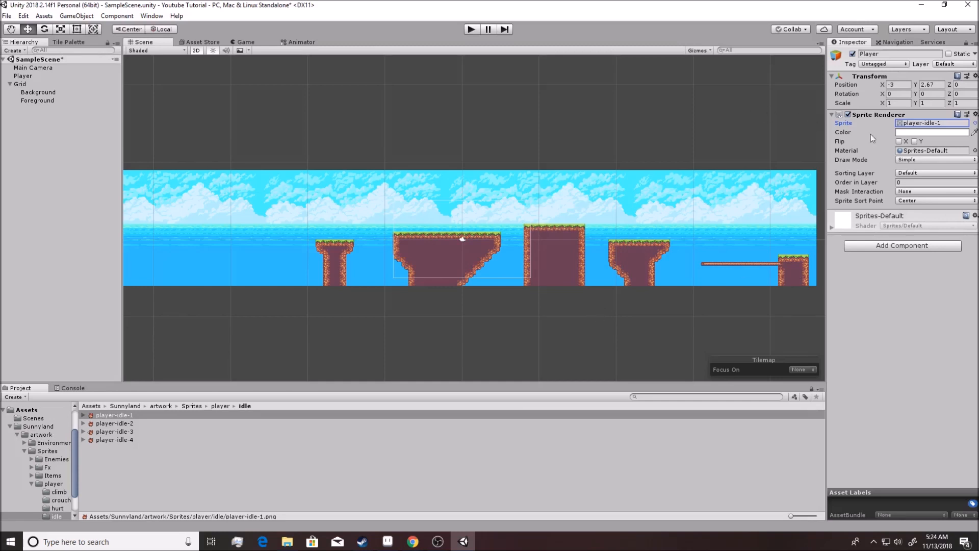
mouse_move(949, 177)
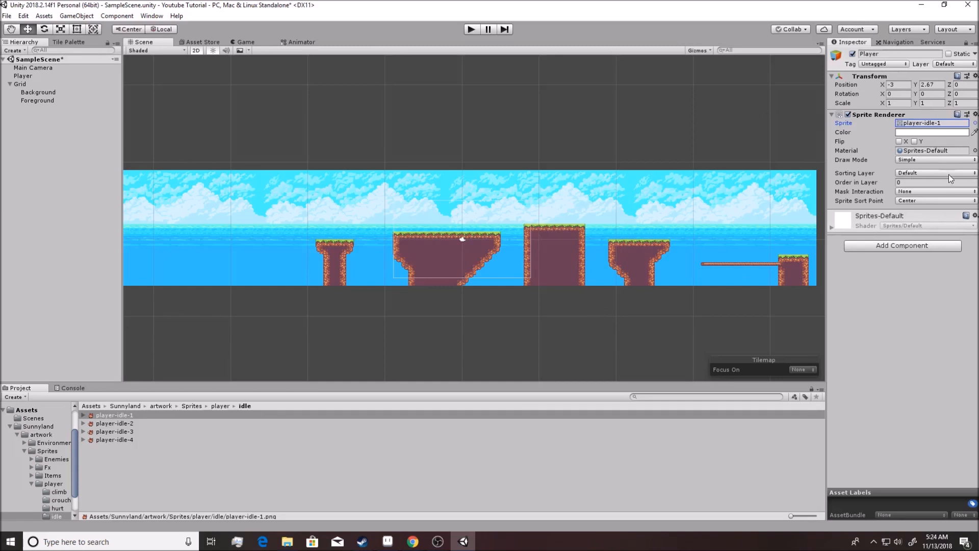
- Show Player's sorting layer choices (Default, Back, Fore) in the Sprite Renderer
click(934, 173)
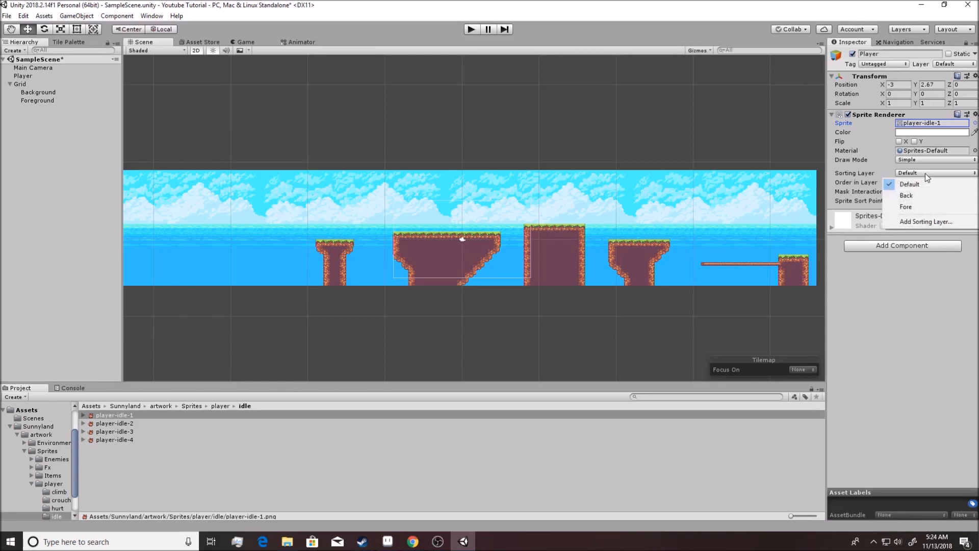
mouse_move(930, 195)
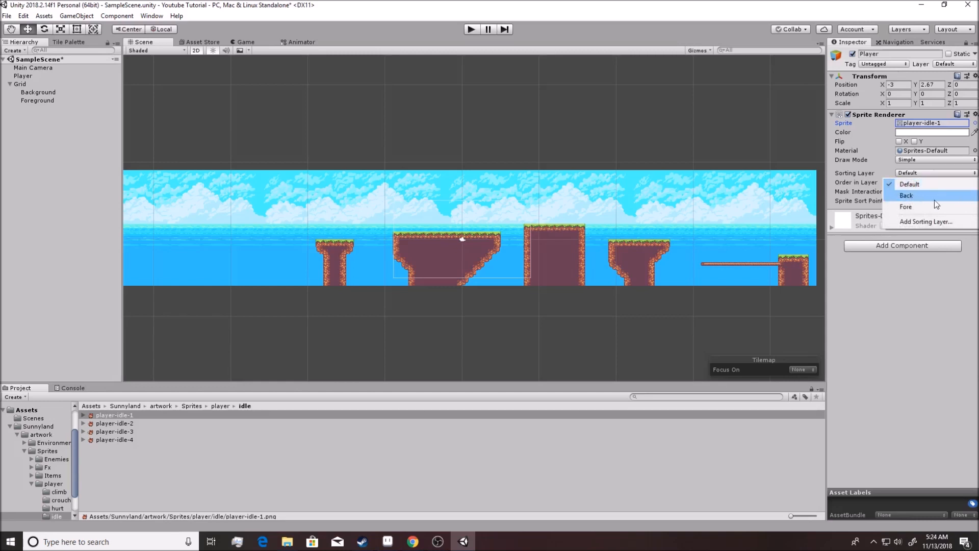
mouse_move(927, 221)
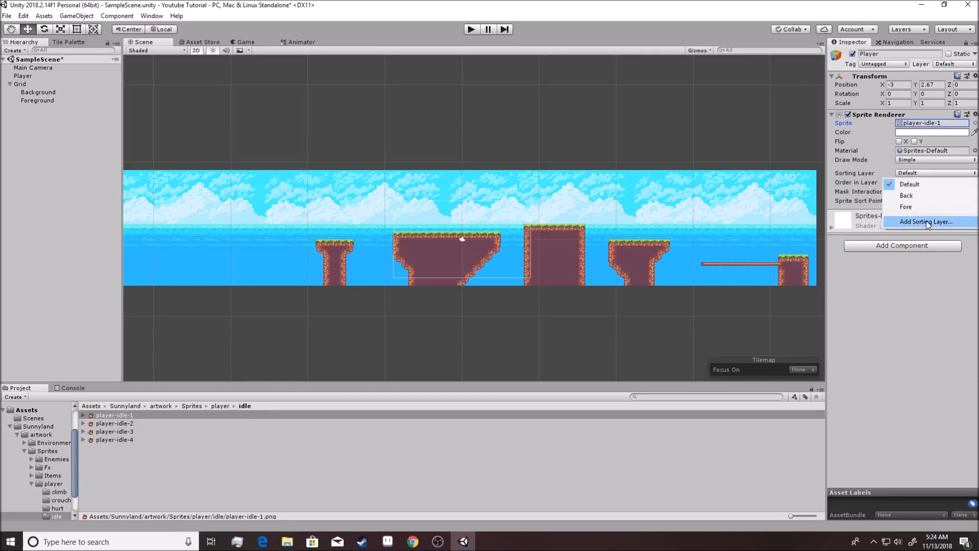
- Add a new sorting layer named Entity in Tags & Layers
click(925, 221)
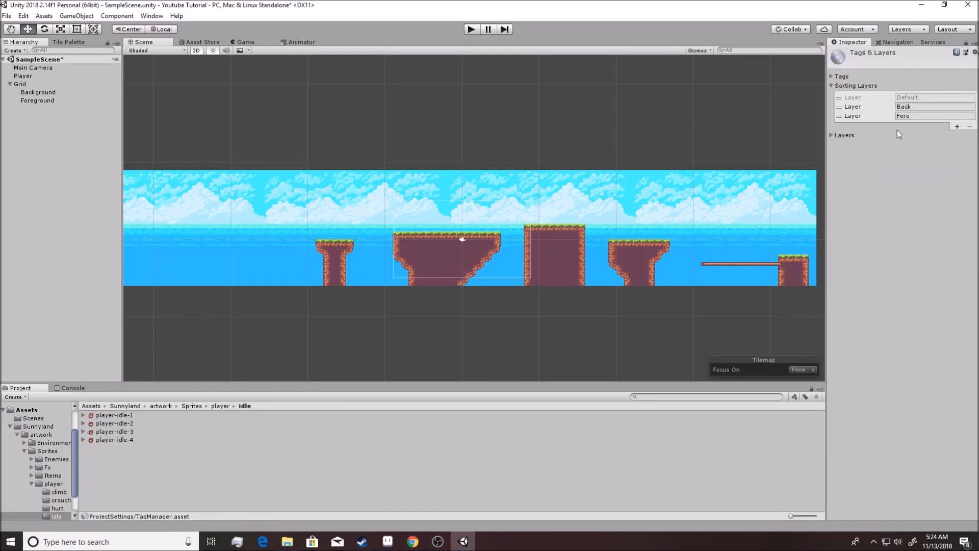
click(957, 125)
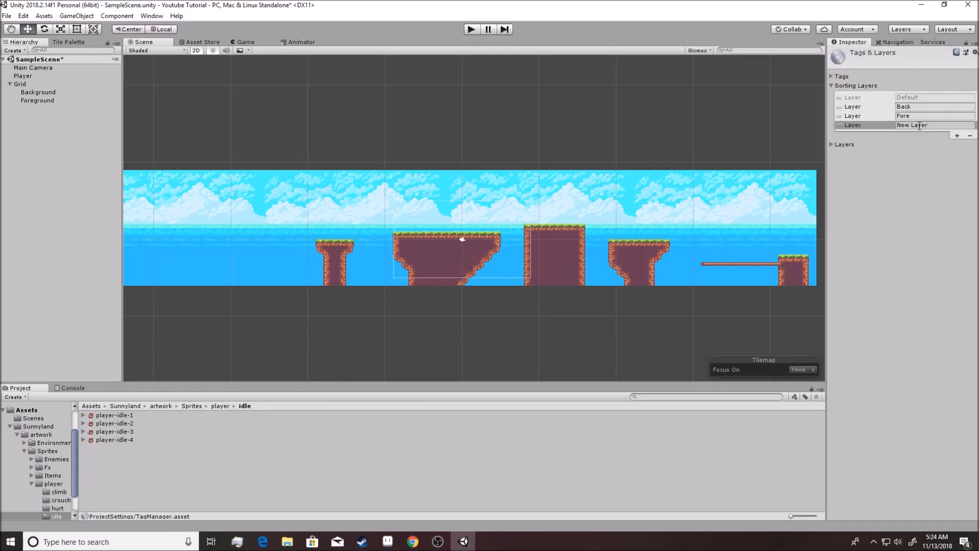
double_click(912, 124)
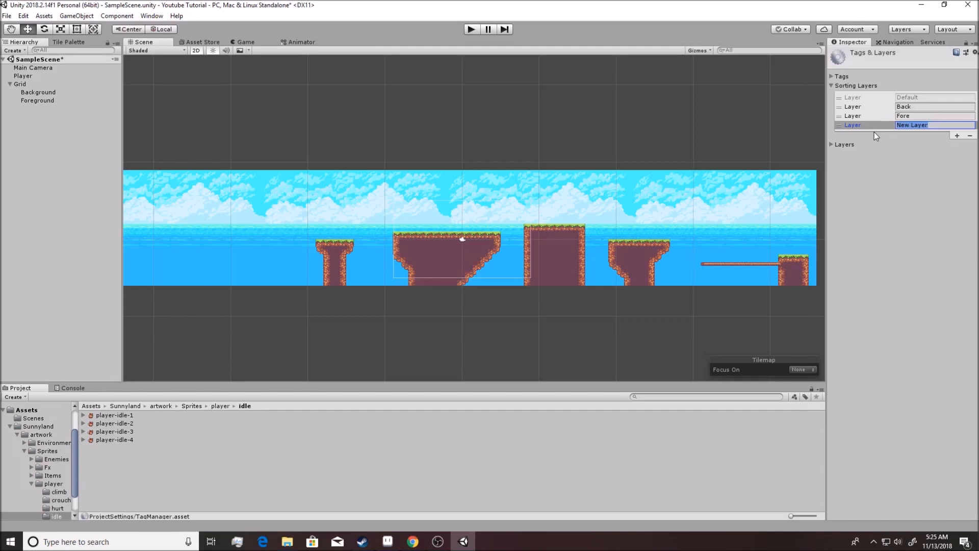
text(Entity)
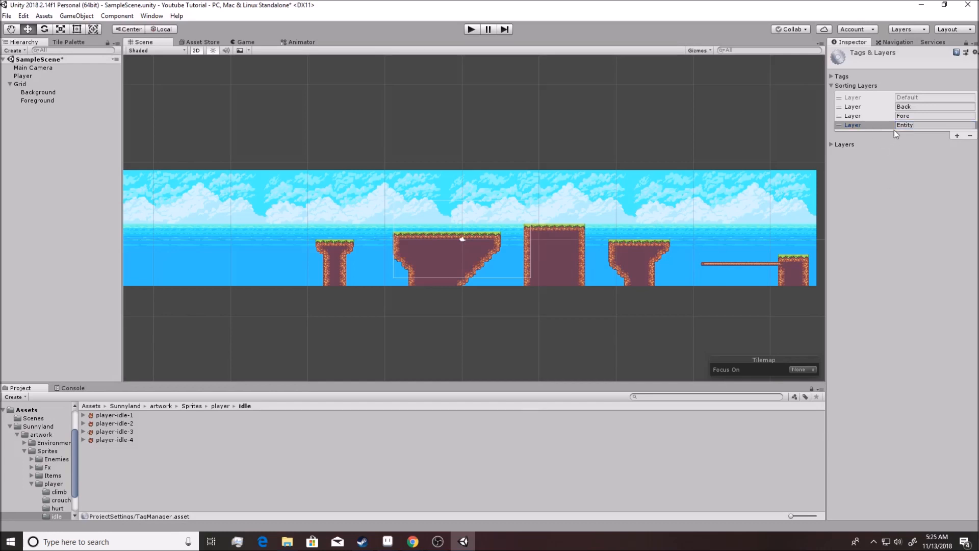
click(864, 125)
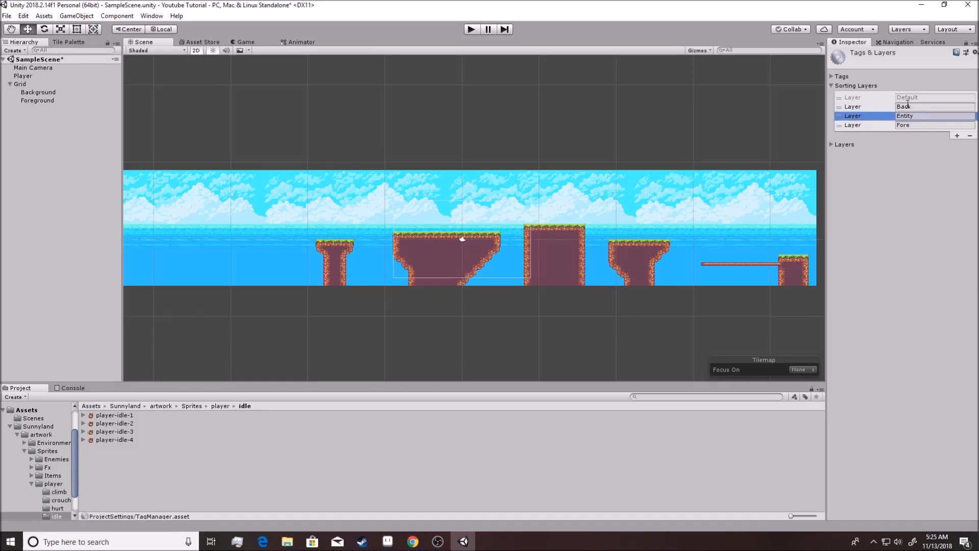
mouse_move(385, 243)
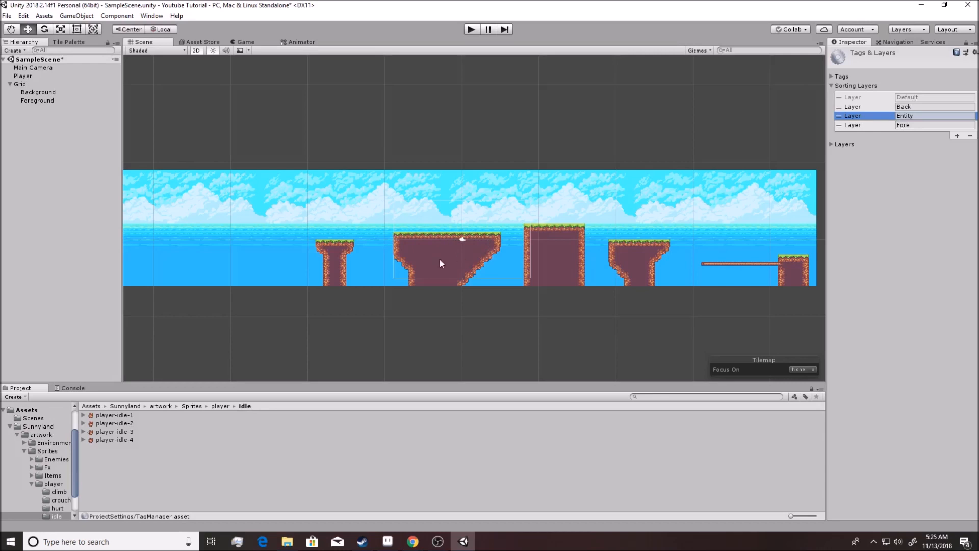
mouse_move(451, 218)
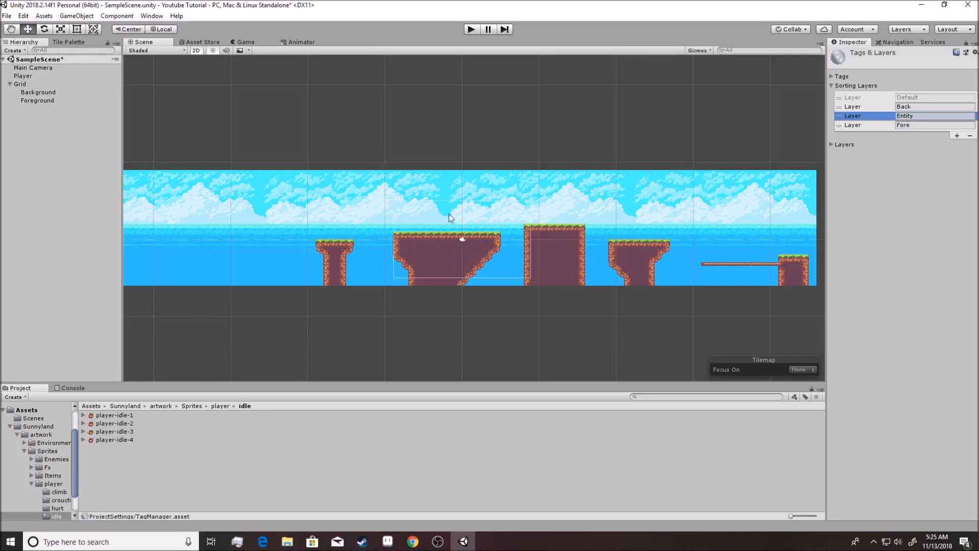
mouse_move(928, 104)
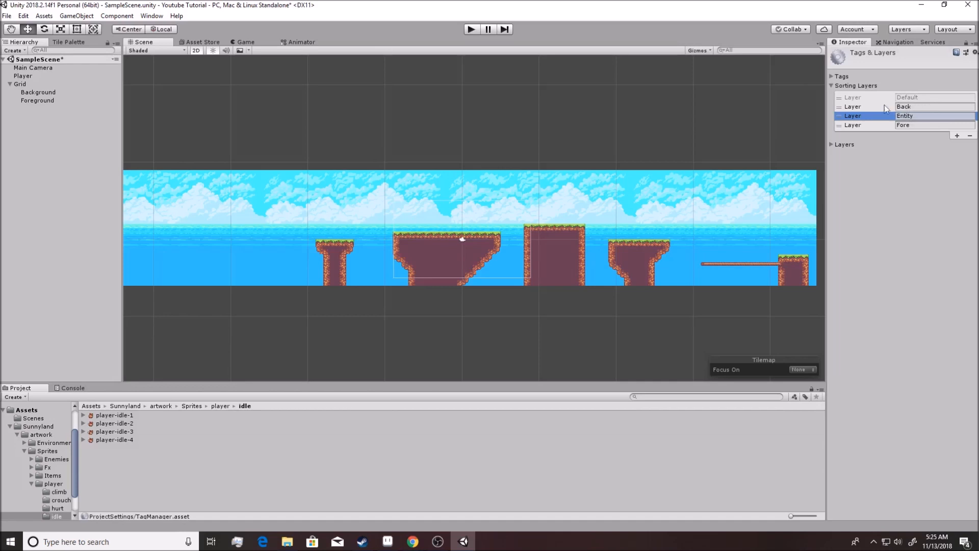
mouse_move(860, 91)
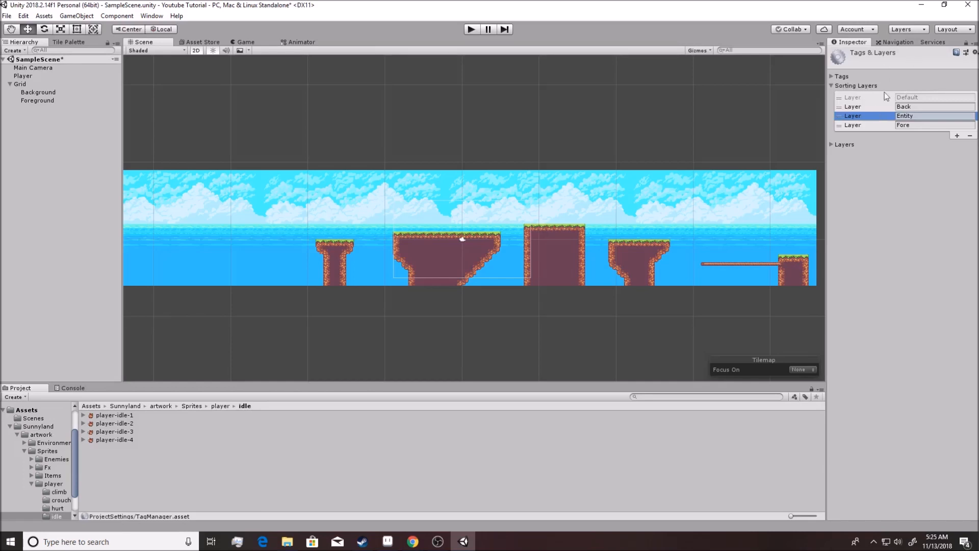
mouse_move(858, 104)
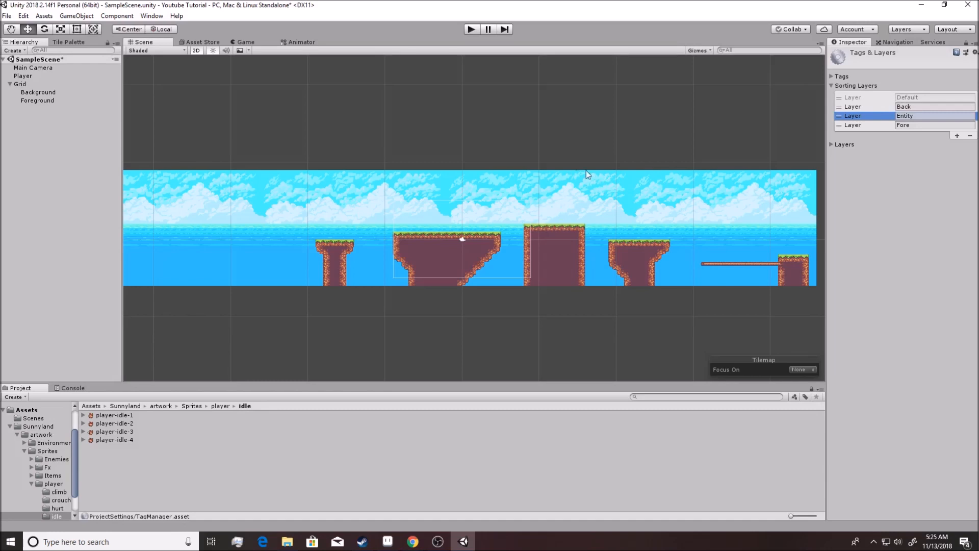
mouse_move(639, 288)
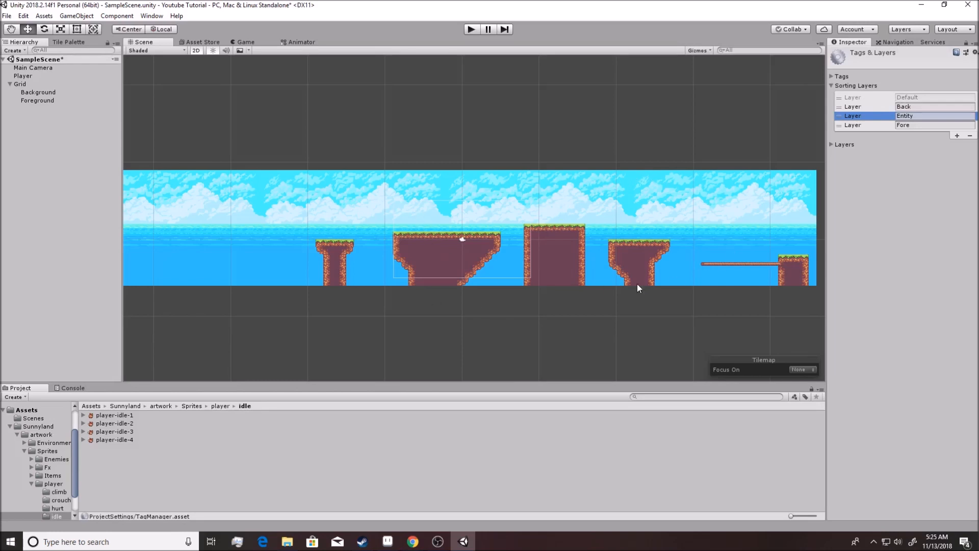
mouse_move(862, 98)
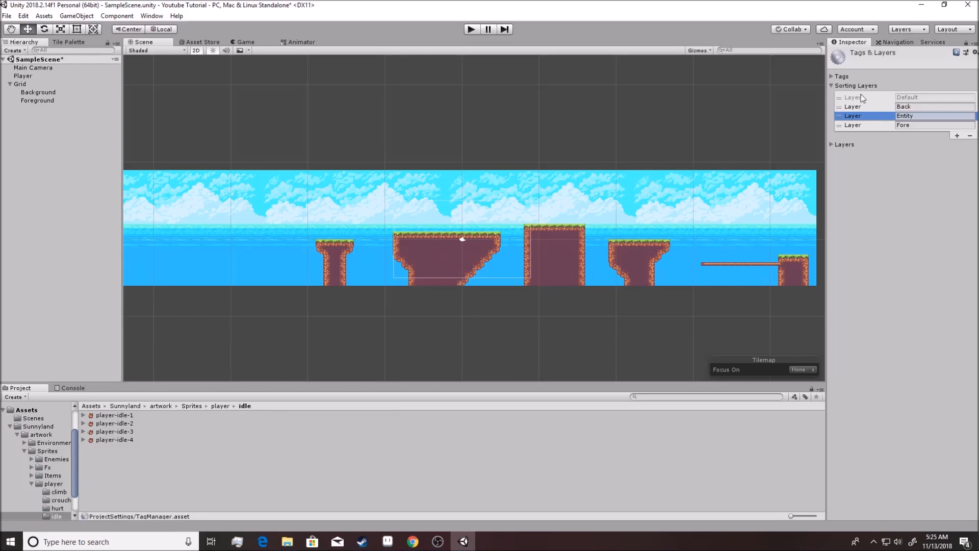
mouse_move(888, 112)
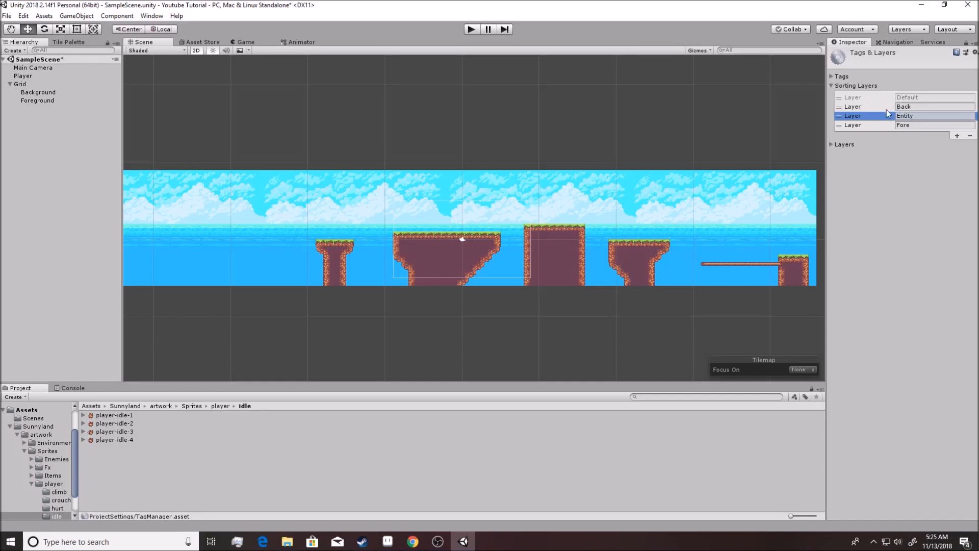
mouse_move(858, 101)
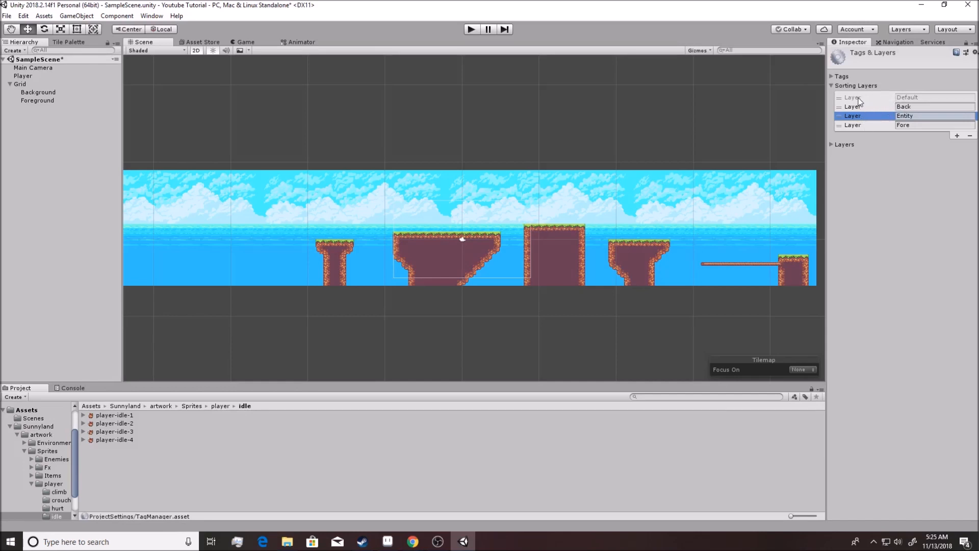
mouse_move(796, 136)
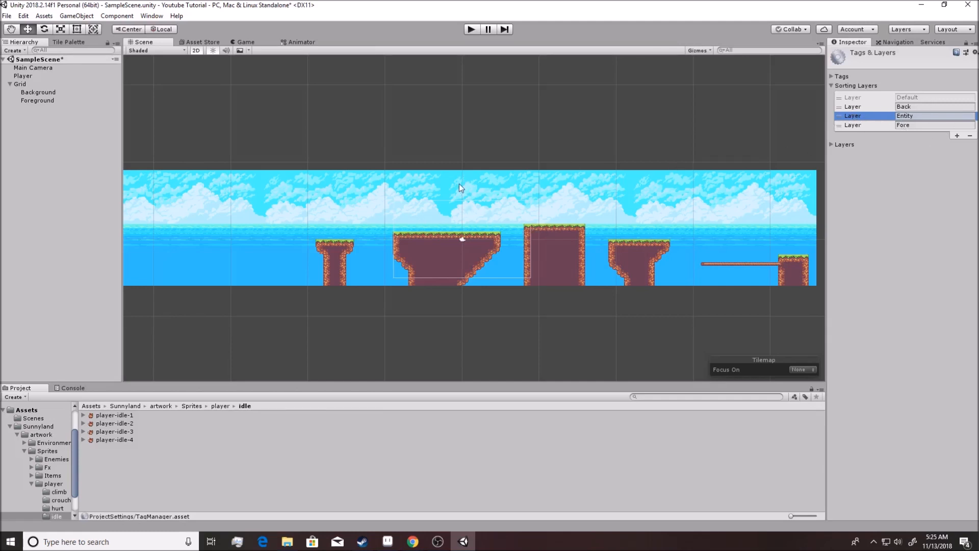
mouse_move(674, 182)
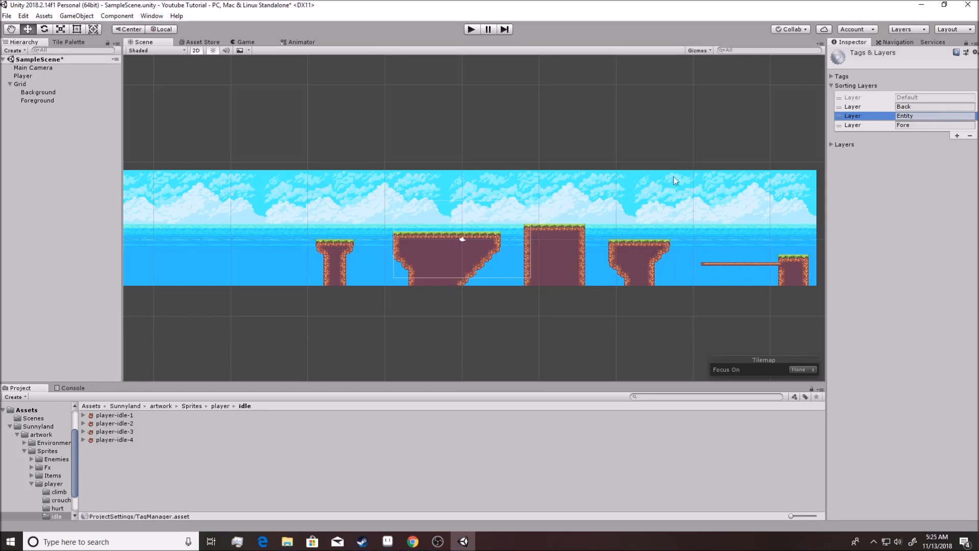
mouse_move(470, 303)
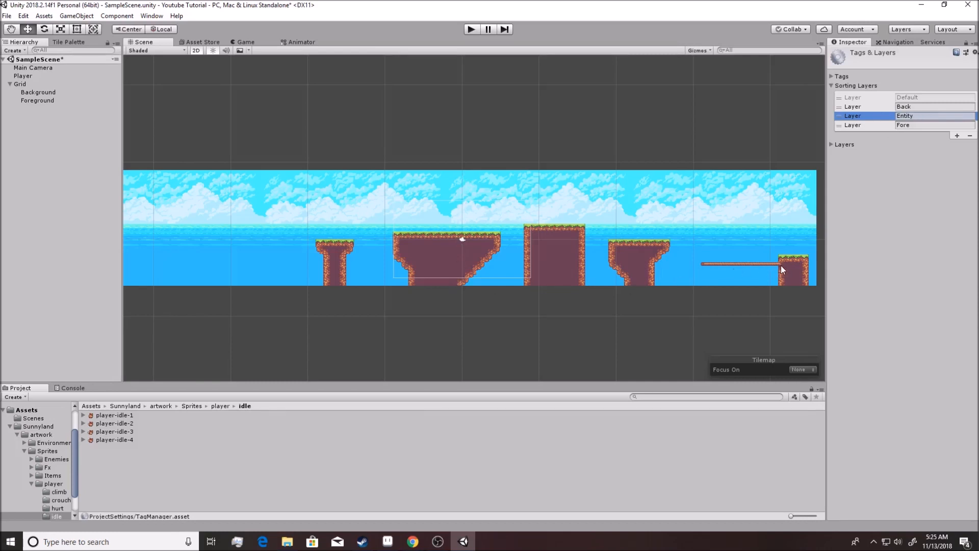
mouse_move(745, 207)
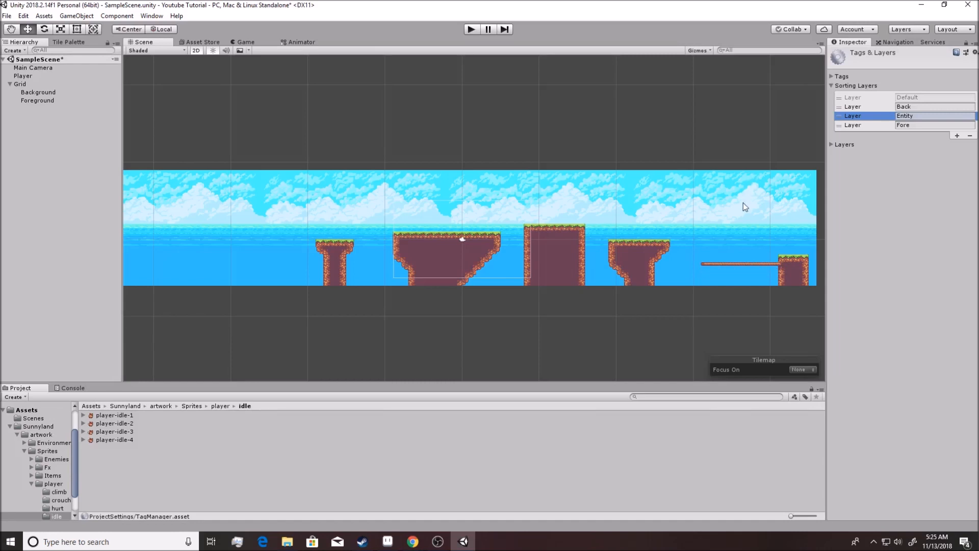
mouse_move(783, 269)
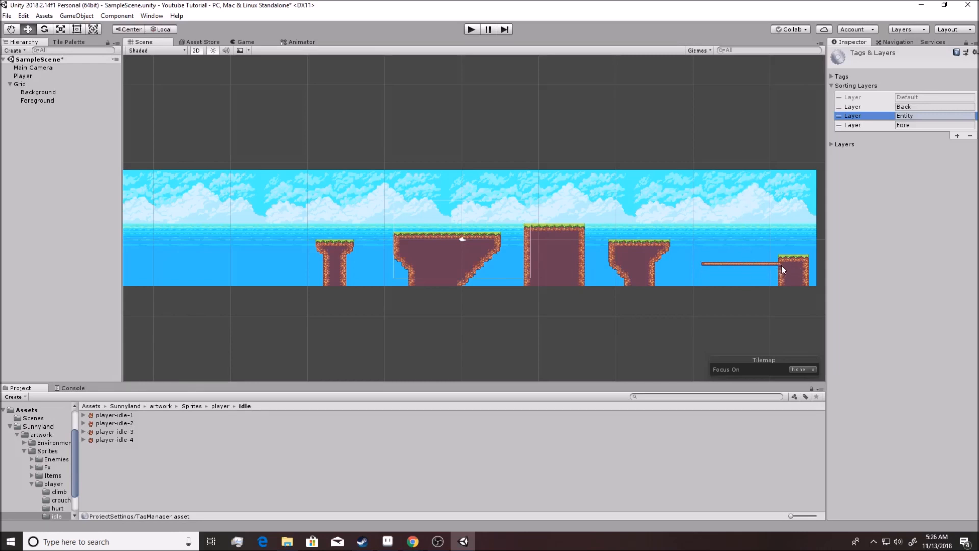
mouse_move(709, 269)
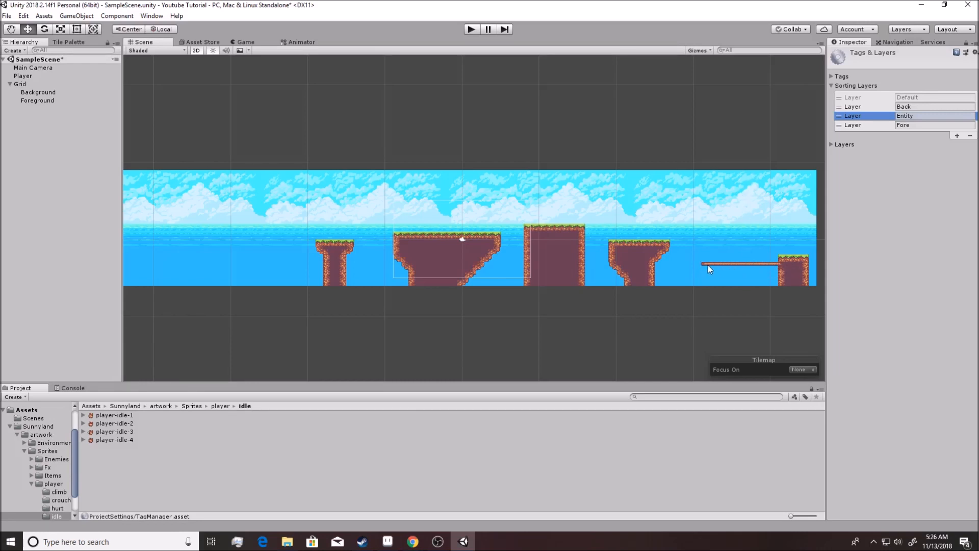
mouse_move(779, 274)
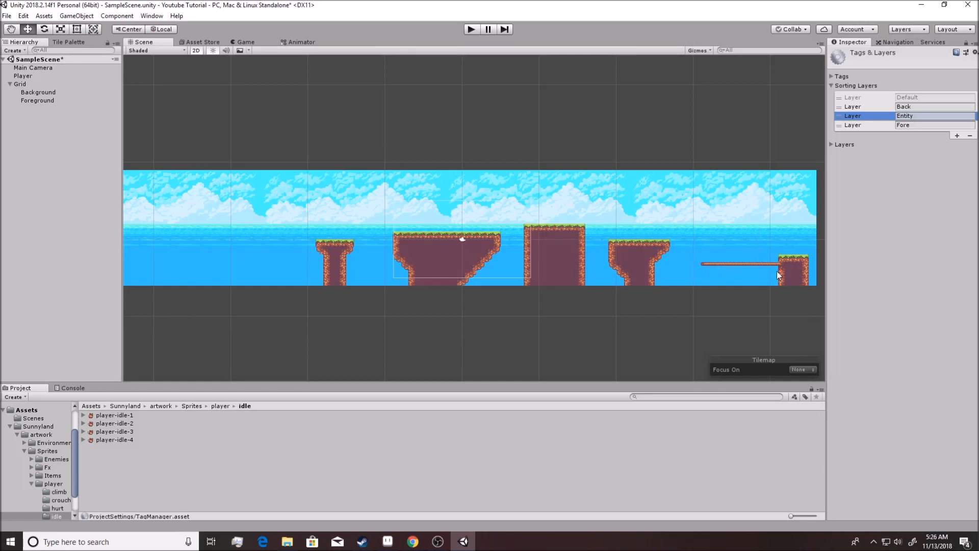
mouse_move(732, 273)
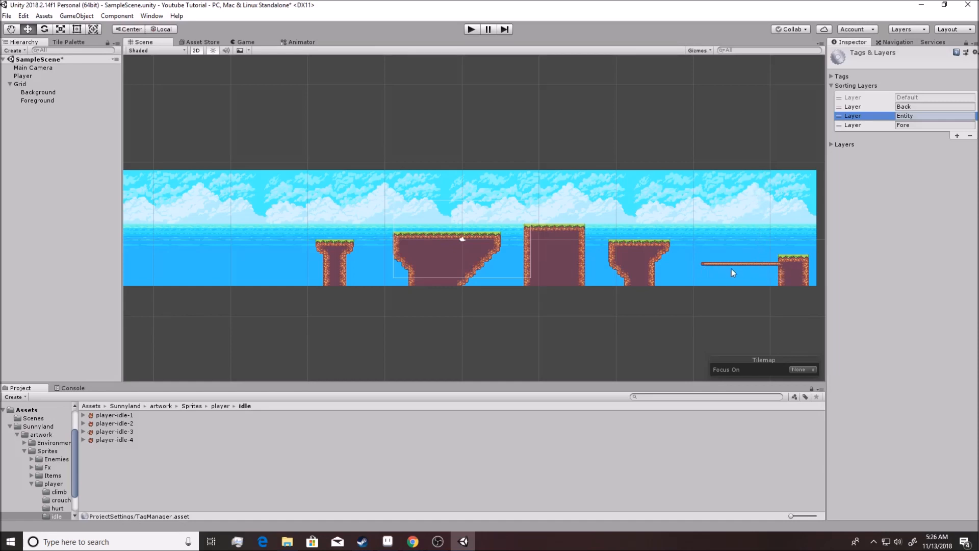
mouse_move(700, 267)
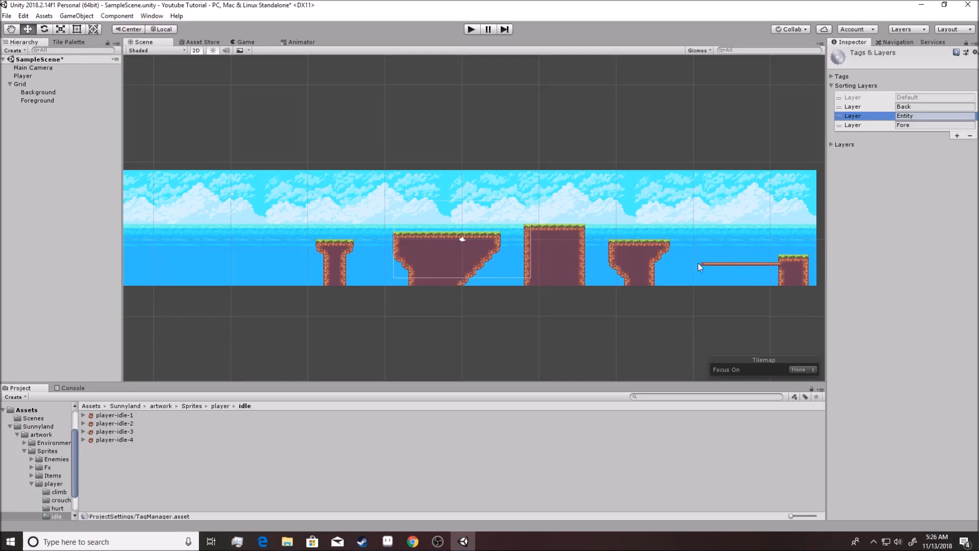
mouse_move(759, 272)
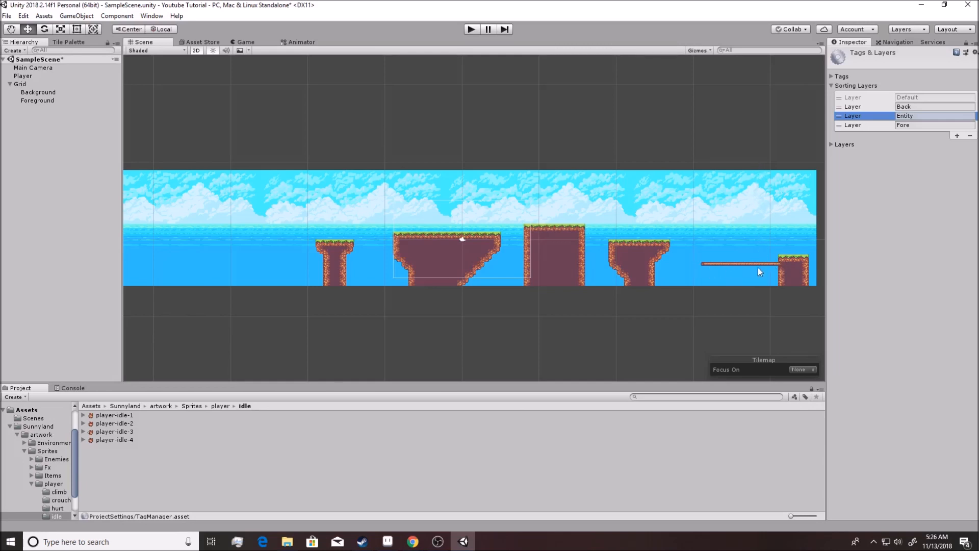
mouse_move(753, 242)
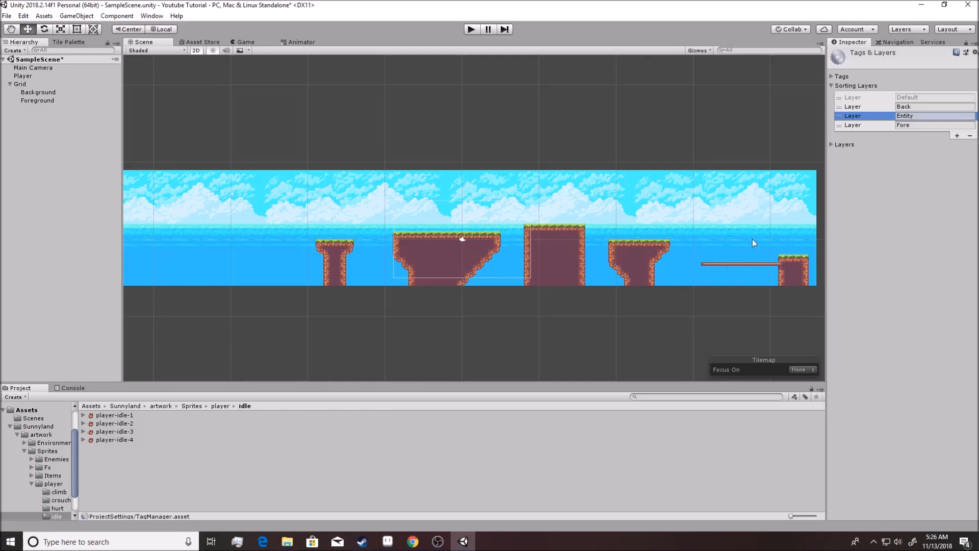
mouse_move(747, 235)
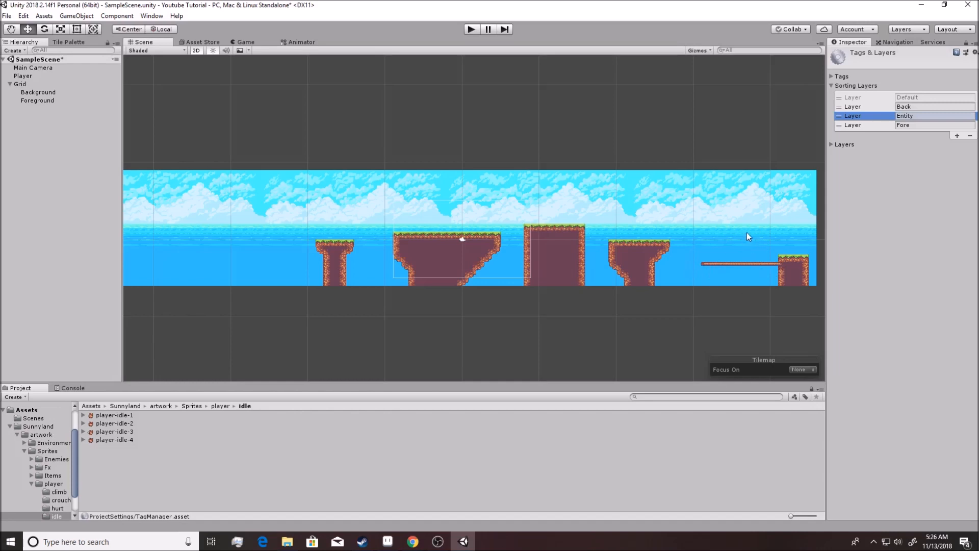
mouse_move(456, 241)
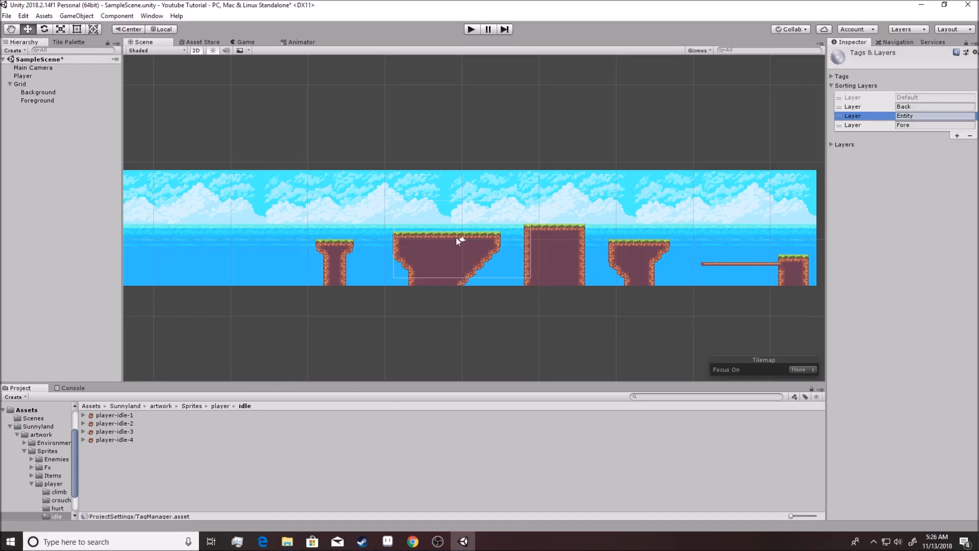
- Set Player's sorting layer to Entity, then select the idle sprite assets
click(24, 75)
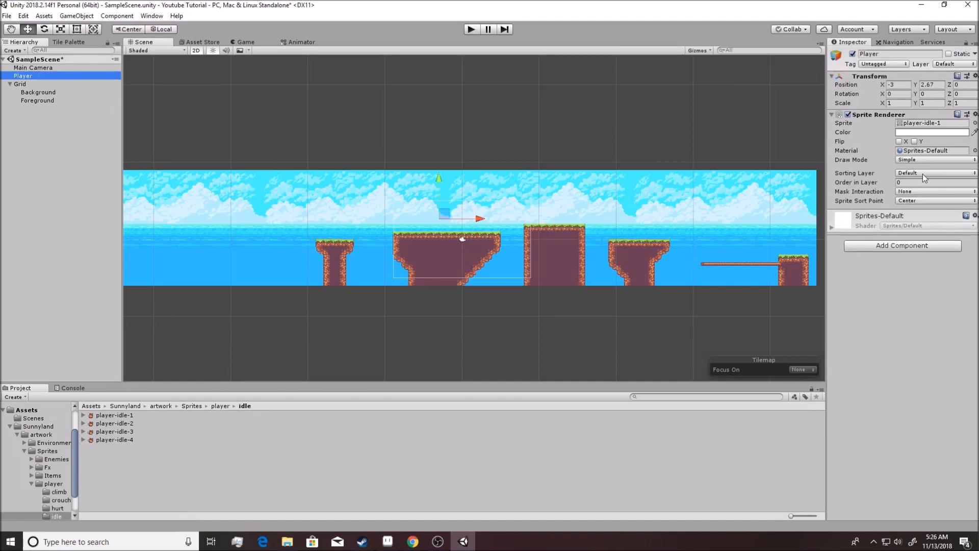
click(934, 173)
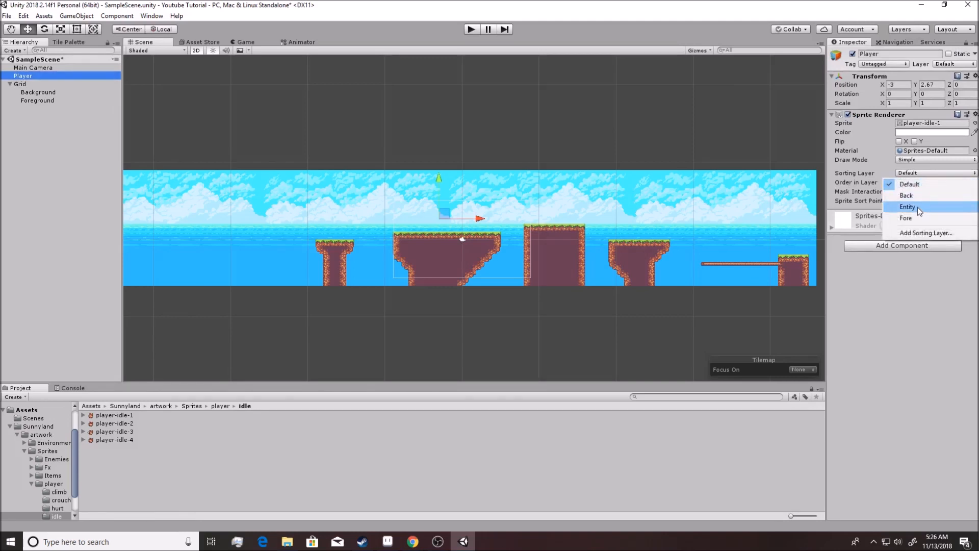
click(908, 207)
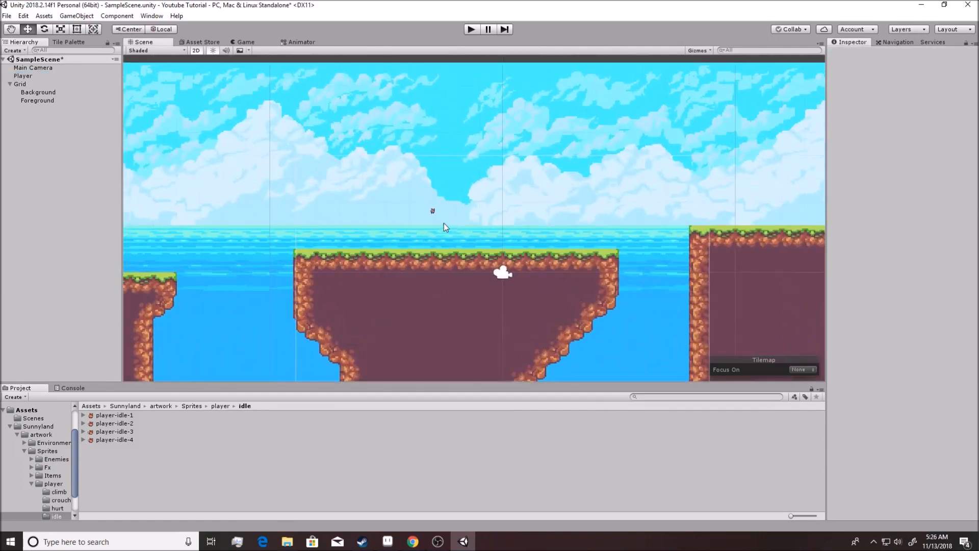
click(24, 75)
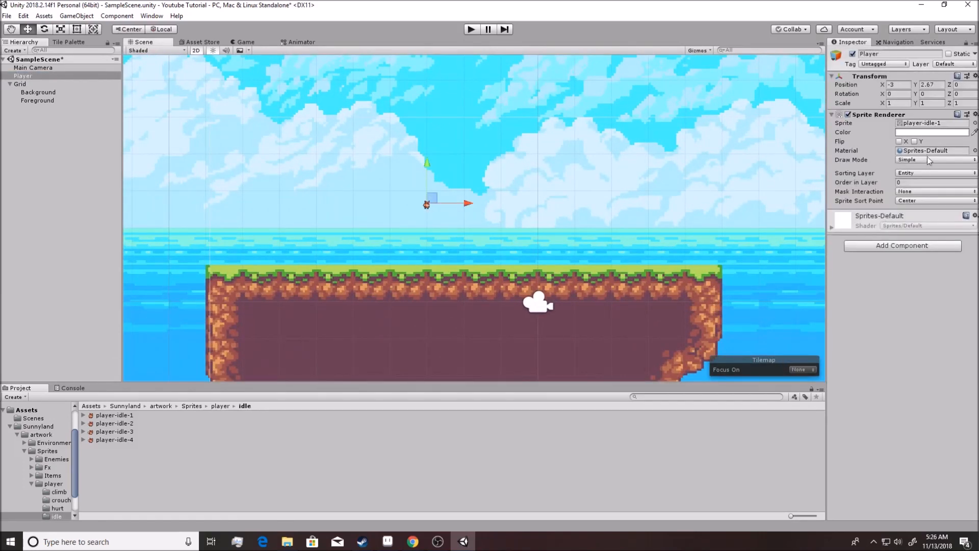
click(115, 422)
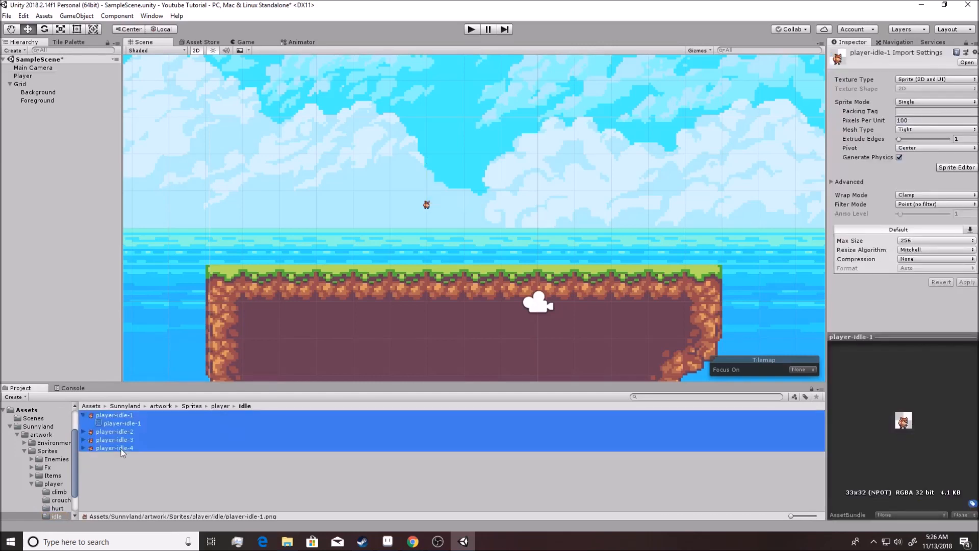
- Apply 16 pixels per unit to player-idle-1 through player-idle-4 so the fox imports full-size
click(114, 422)
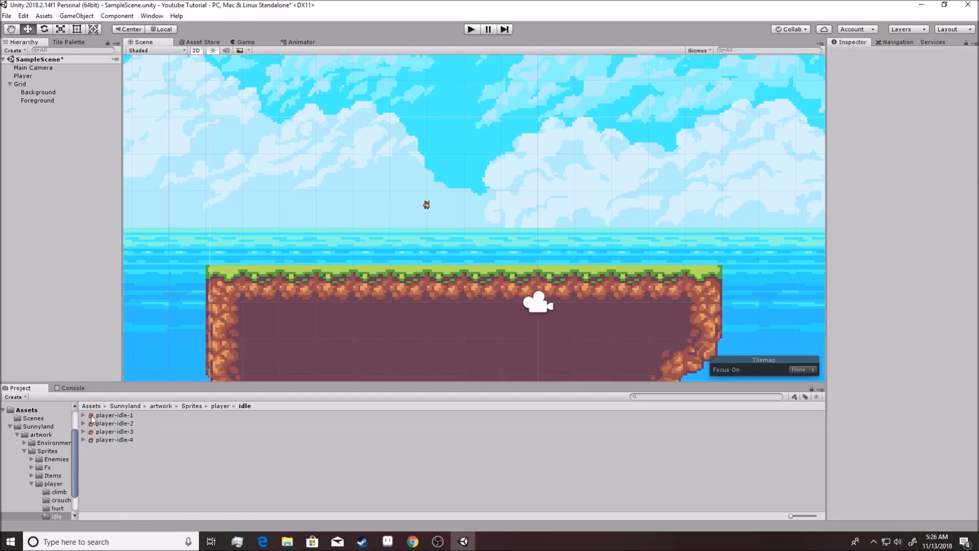
click(115, 427)
text(16)
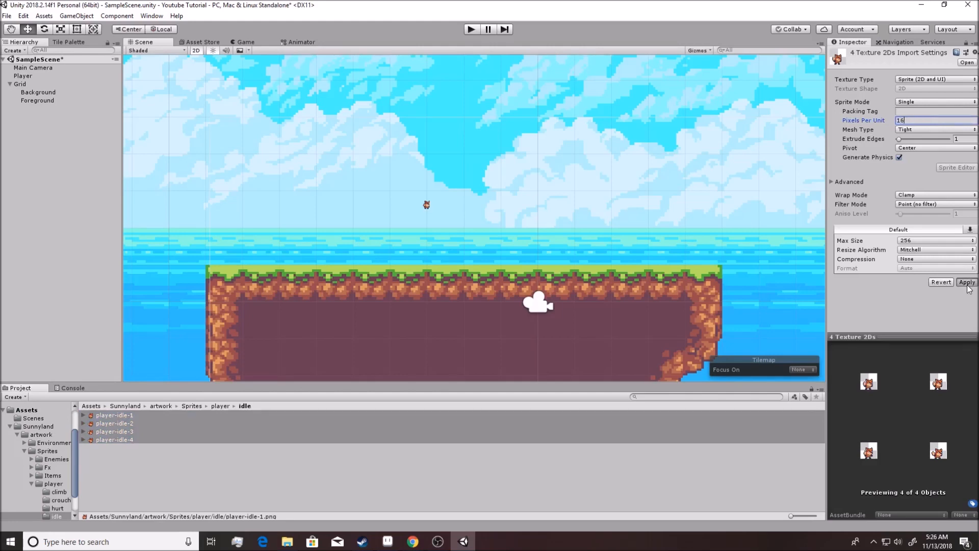
click(967, 282)
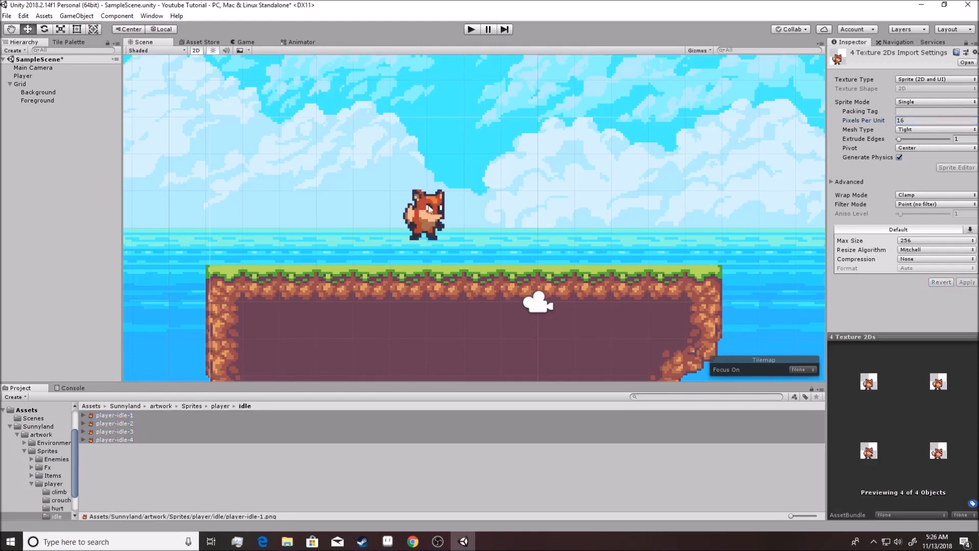
click(38, 91)
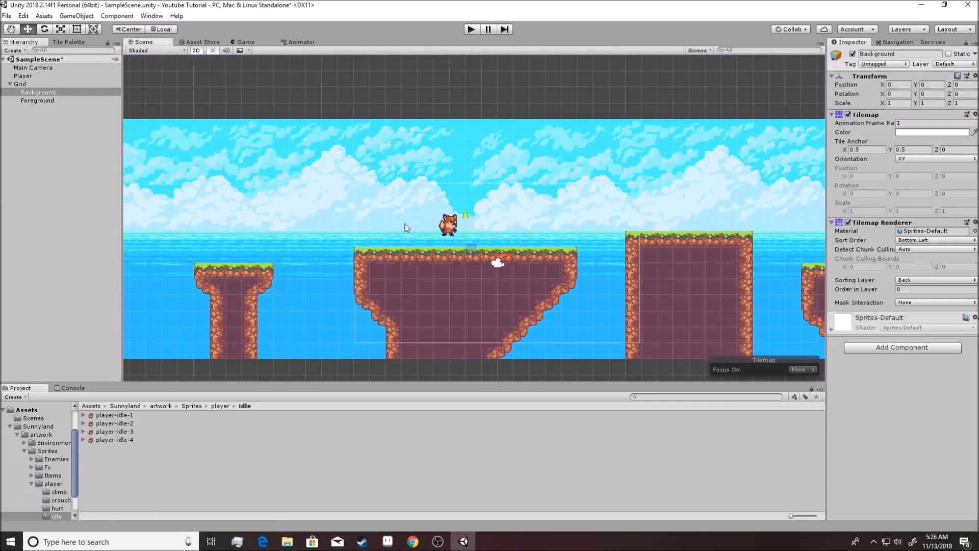
- Select Player in the Hierarchy to reposition the fox above the platform
click(24, 75)
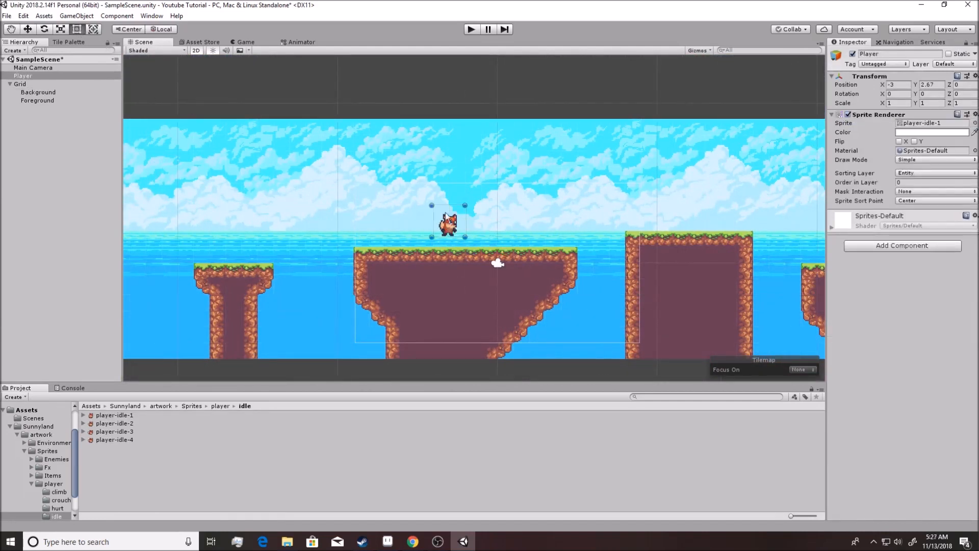
mouse_move(458, 201)
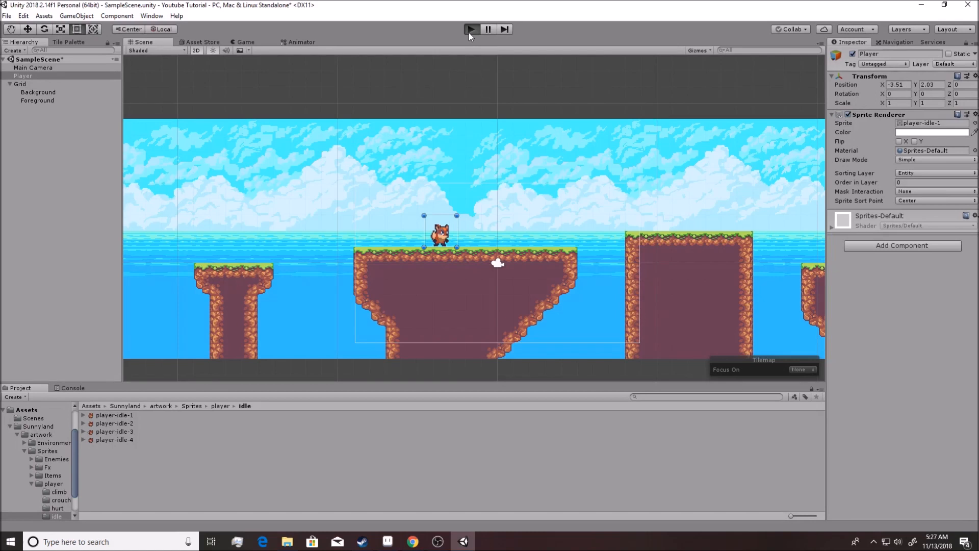
- Test-play the scene, switch the Game view aspect to 16:9, then stop playing
click(471, 28)
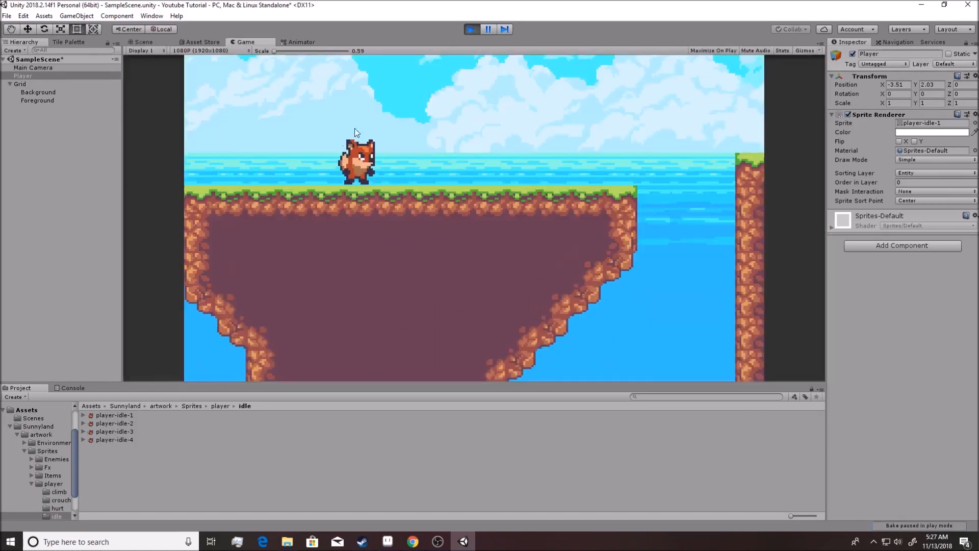
mouse_move(429, 183)
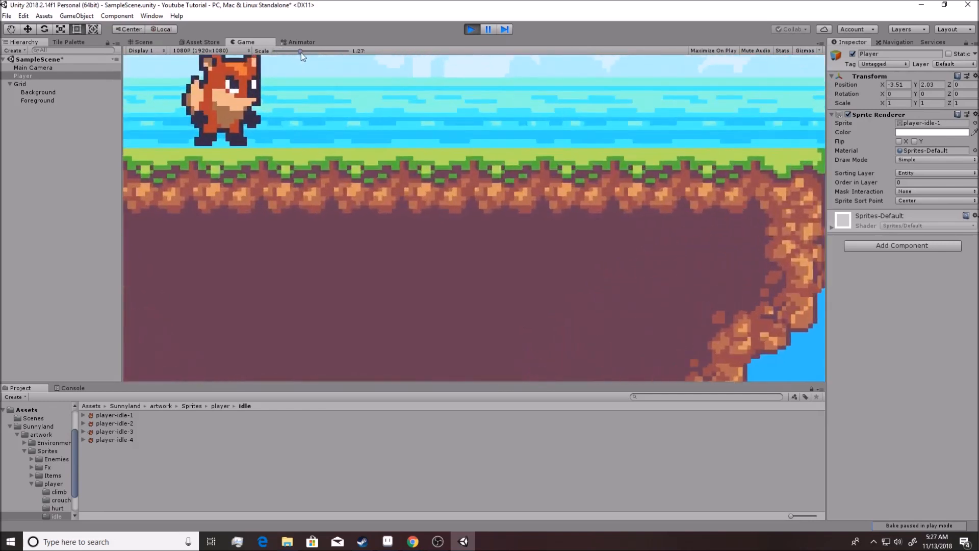
click(200, 51)
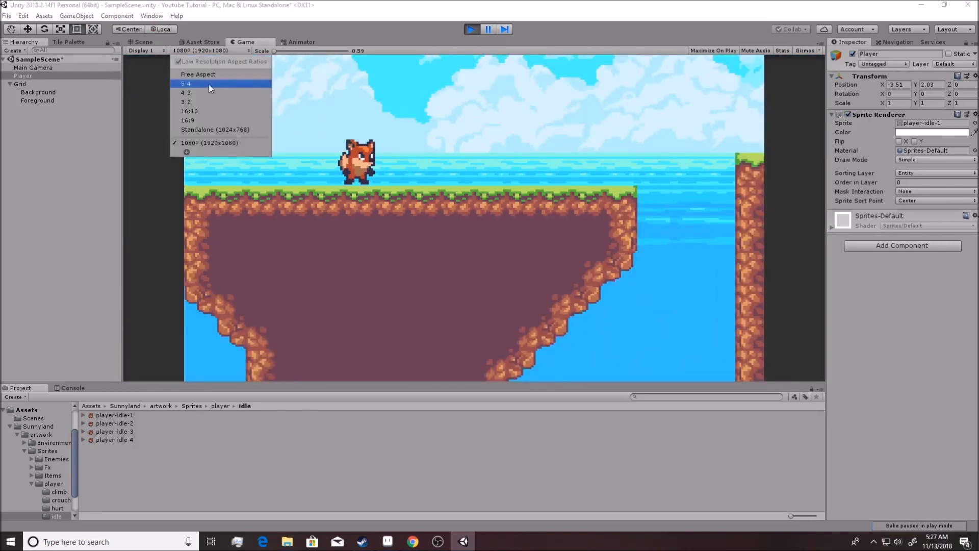
mouse_move(210, 111)
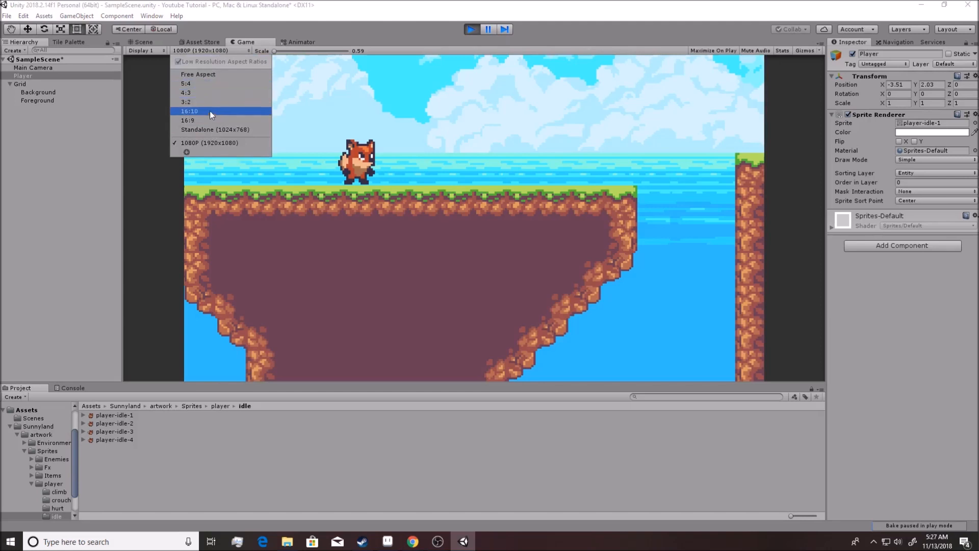
click(187, 120)
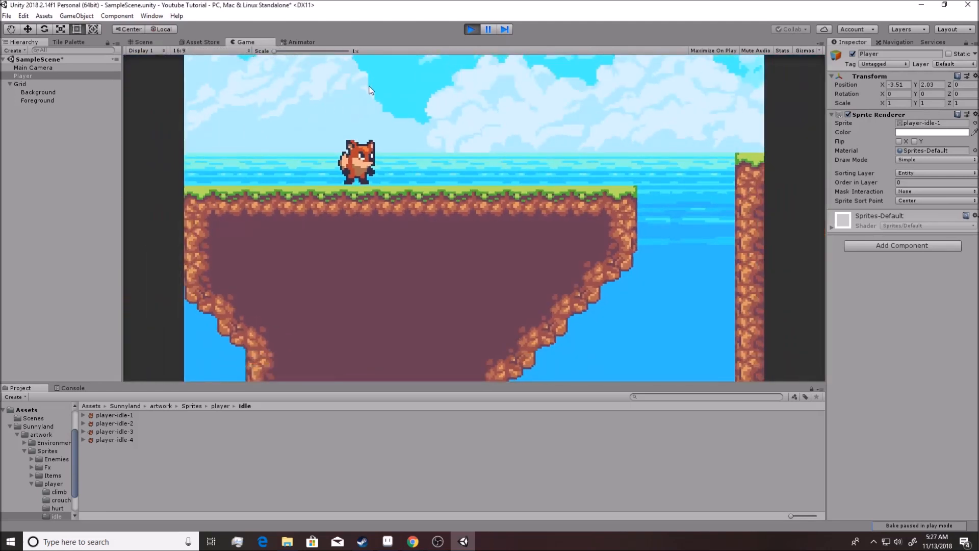
click(143, 42)
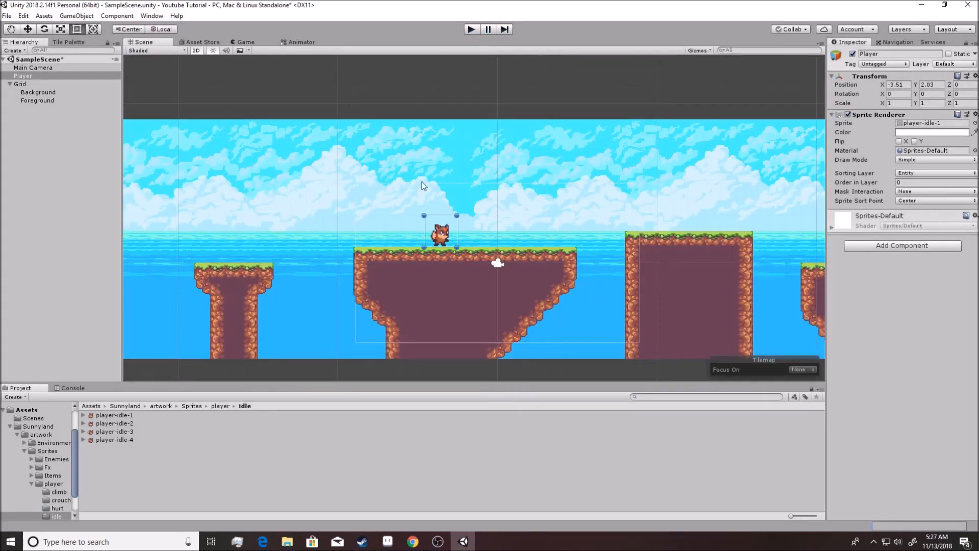
mouse_move(465, 227)
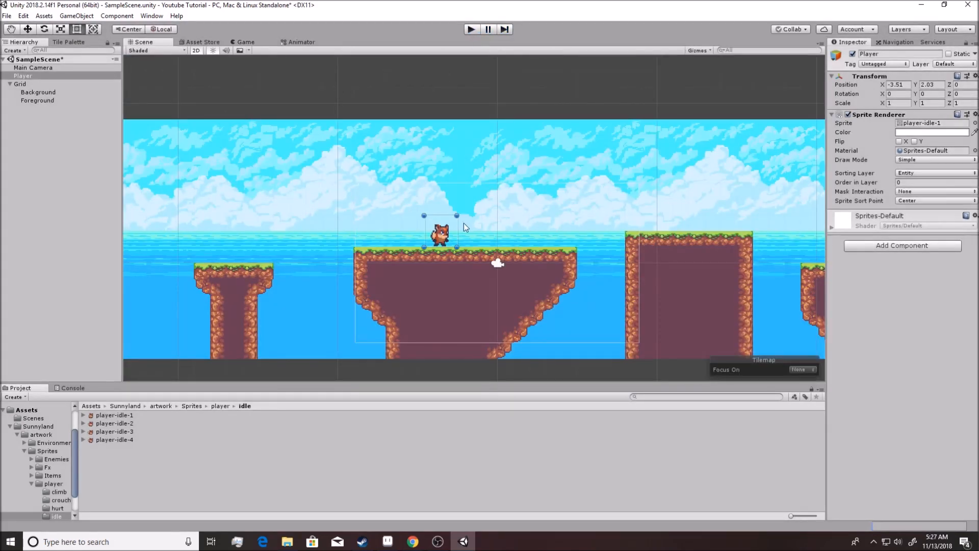
mouse_move(469, 245)
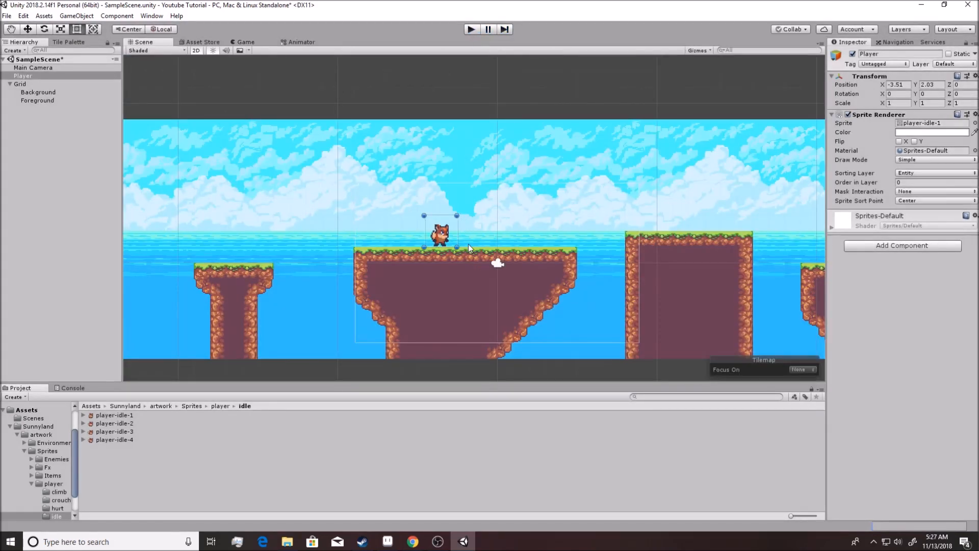